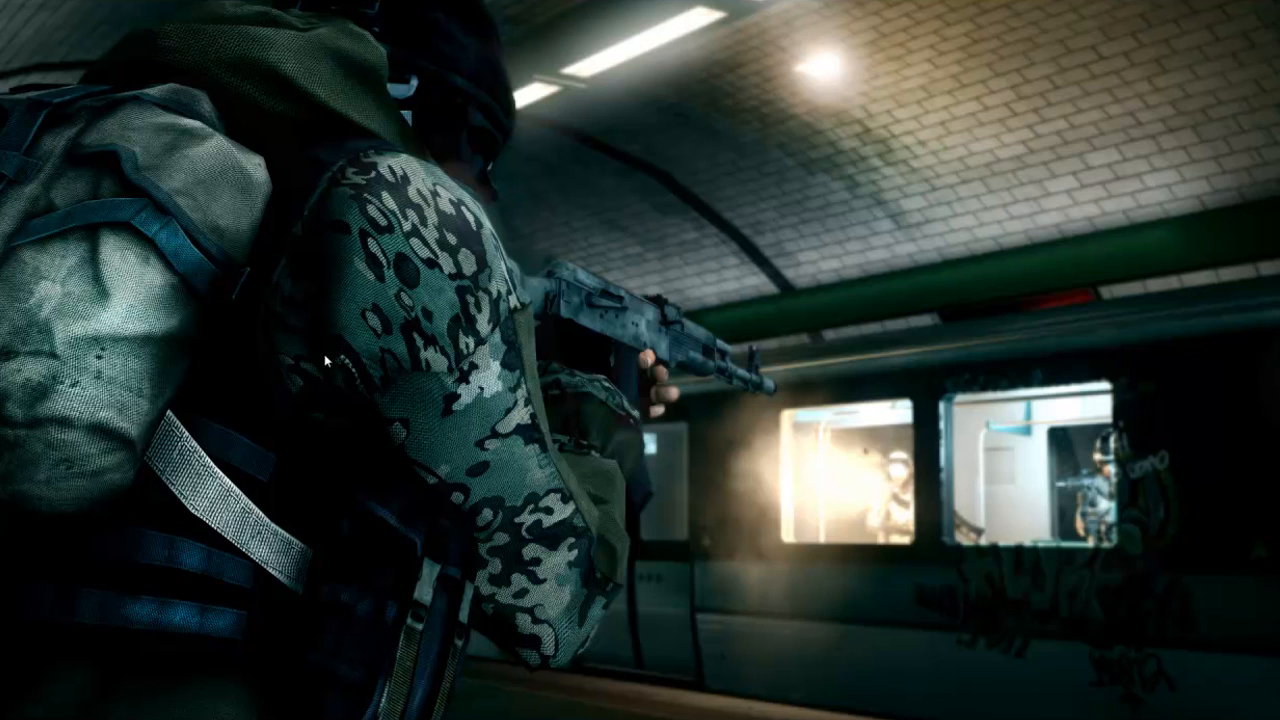
pyautogui.moveTo(331, 360)
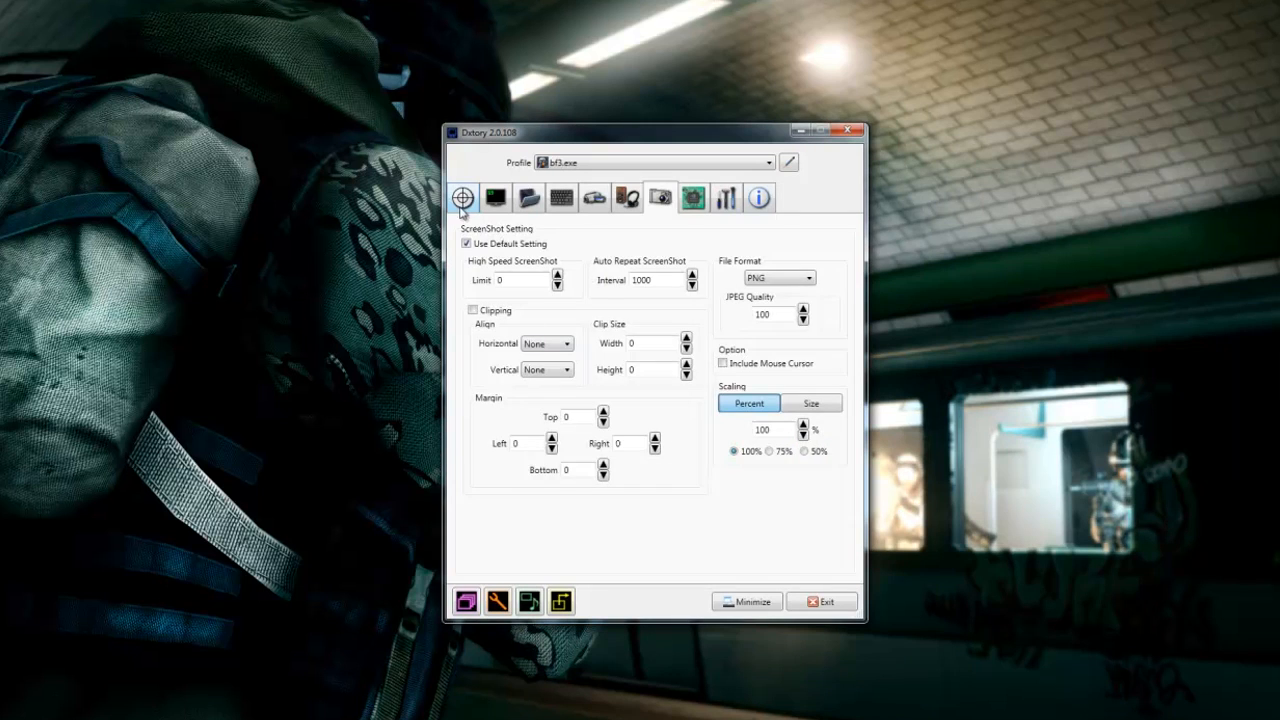
# Display the Overlay tab, with Video FPS and Record Status enabled and the FPS preview.
pyautogui.click(495, 197)
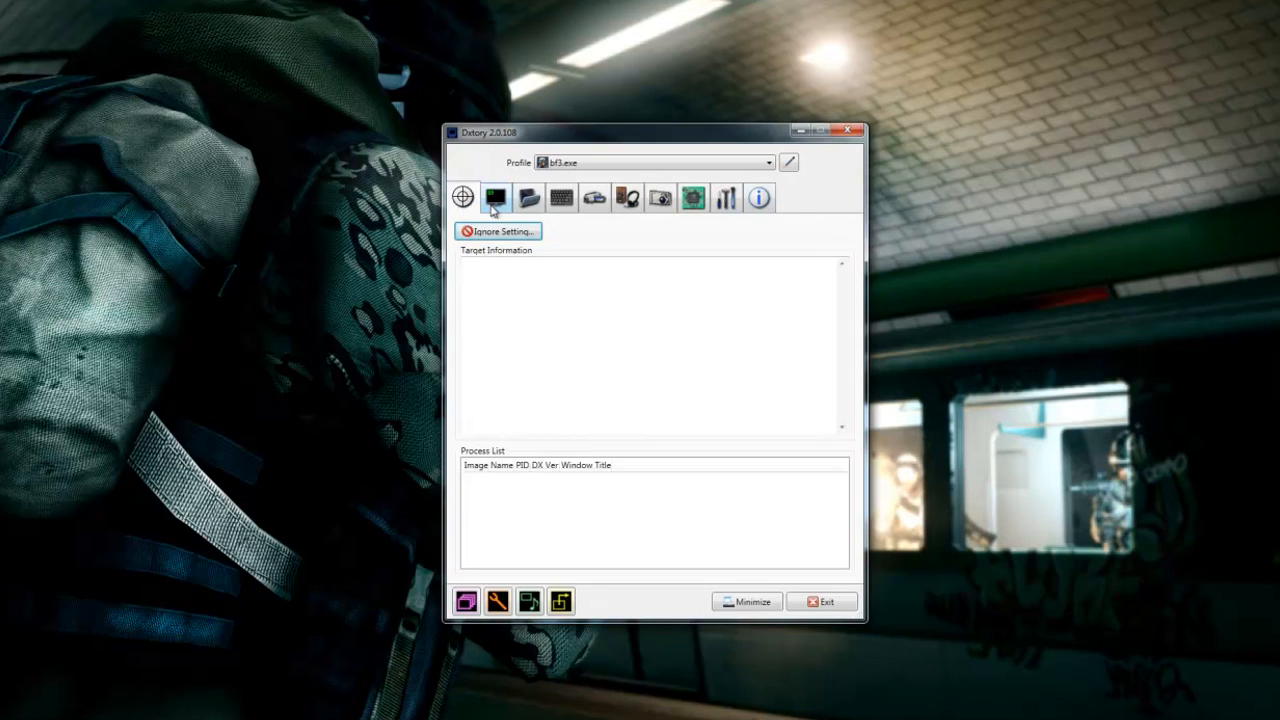
pyautogui.click(495, 197)
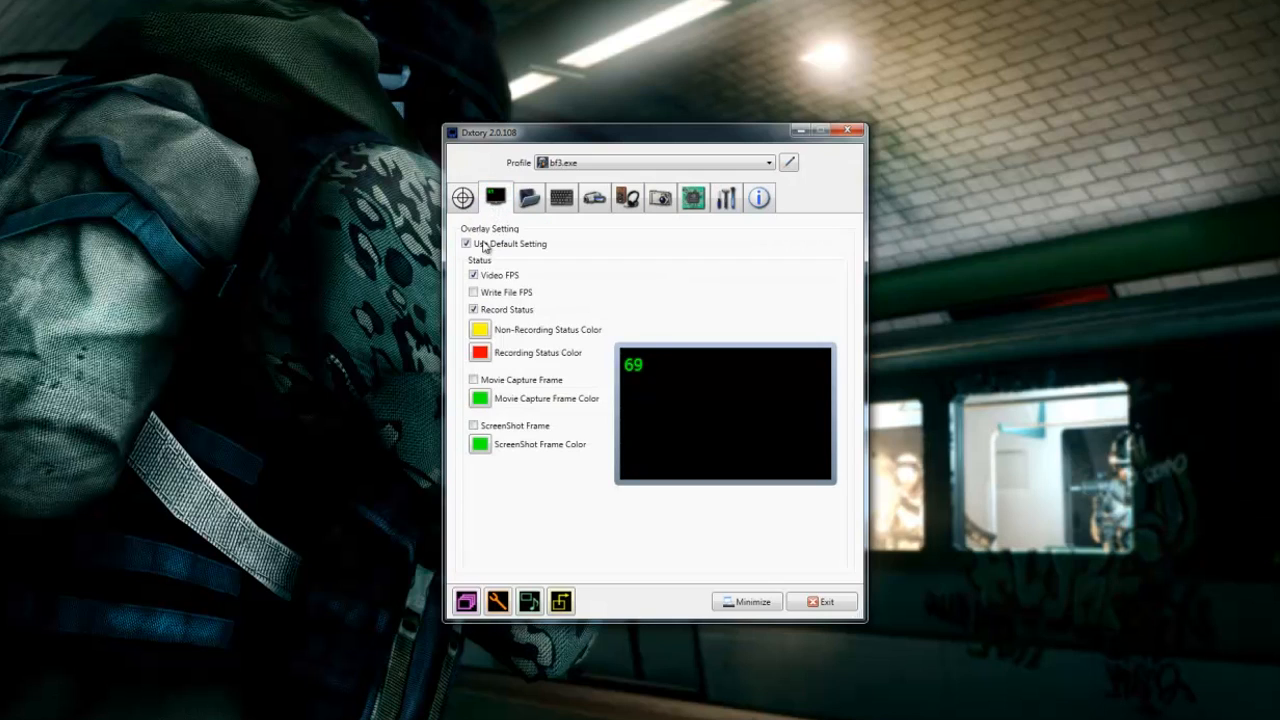
pyautogui.moveTo(495, 197)
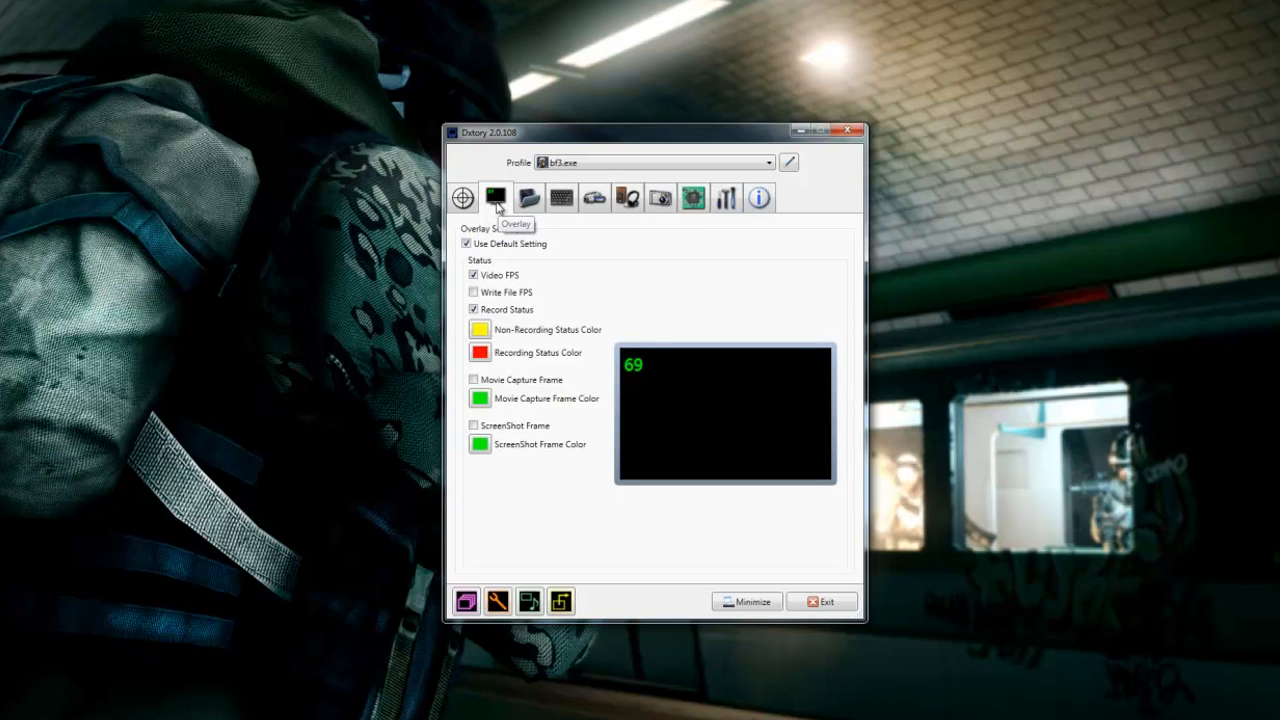
pyautogui.moveTo(490, 238)
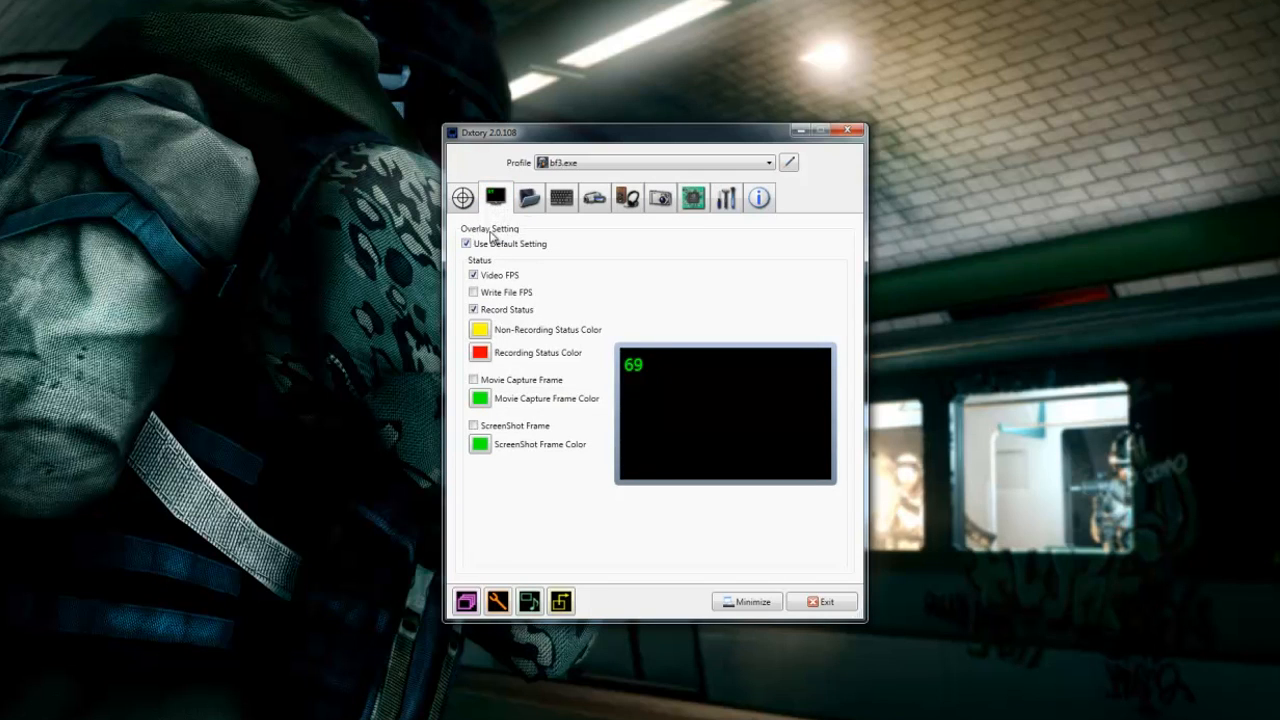
pyautogui.moveTo(495, 343)
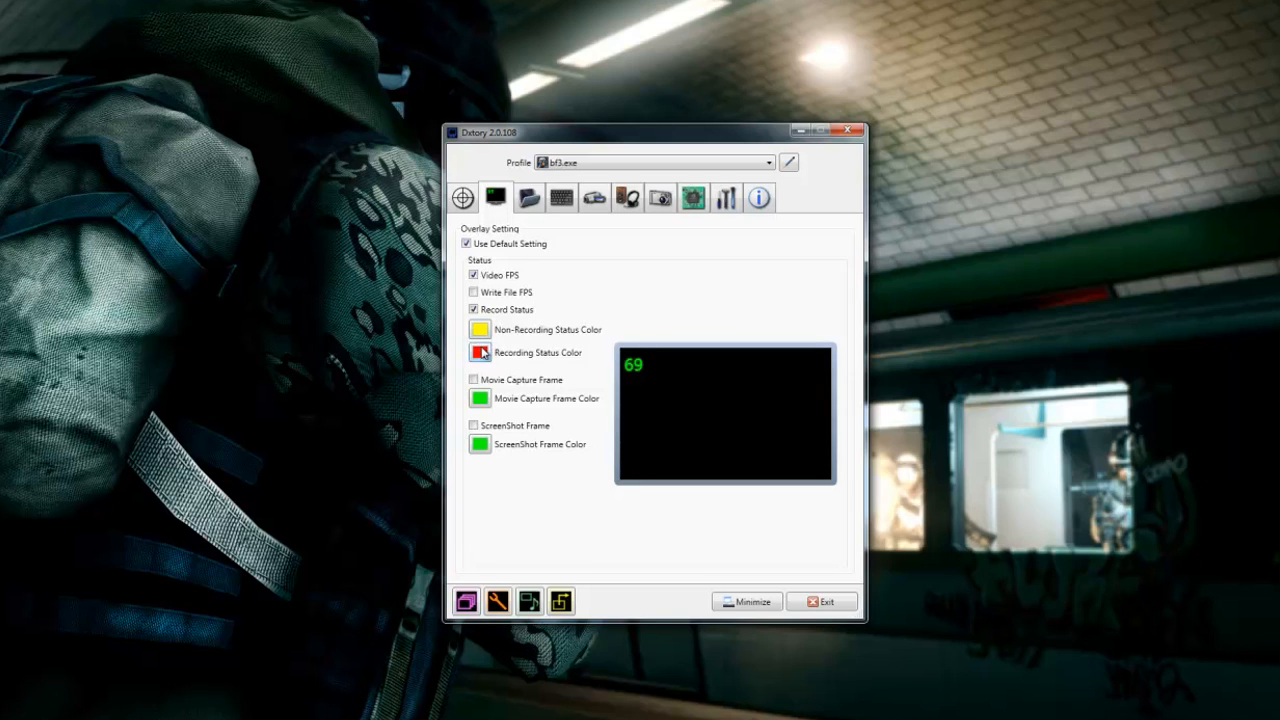
# Review the Folder tab: movies saved to G:\bf3 records at 100 MB/sec, screenshots to Pictures.
pyautogui.click(529, 197)
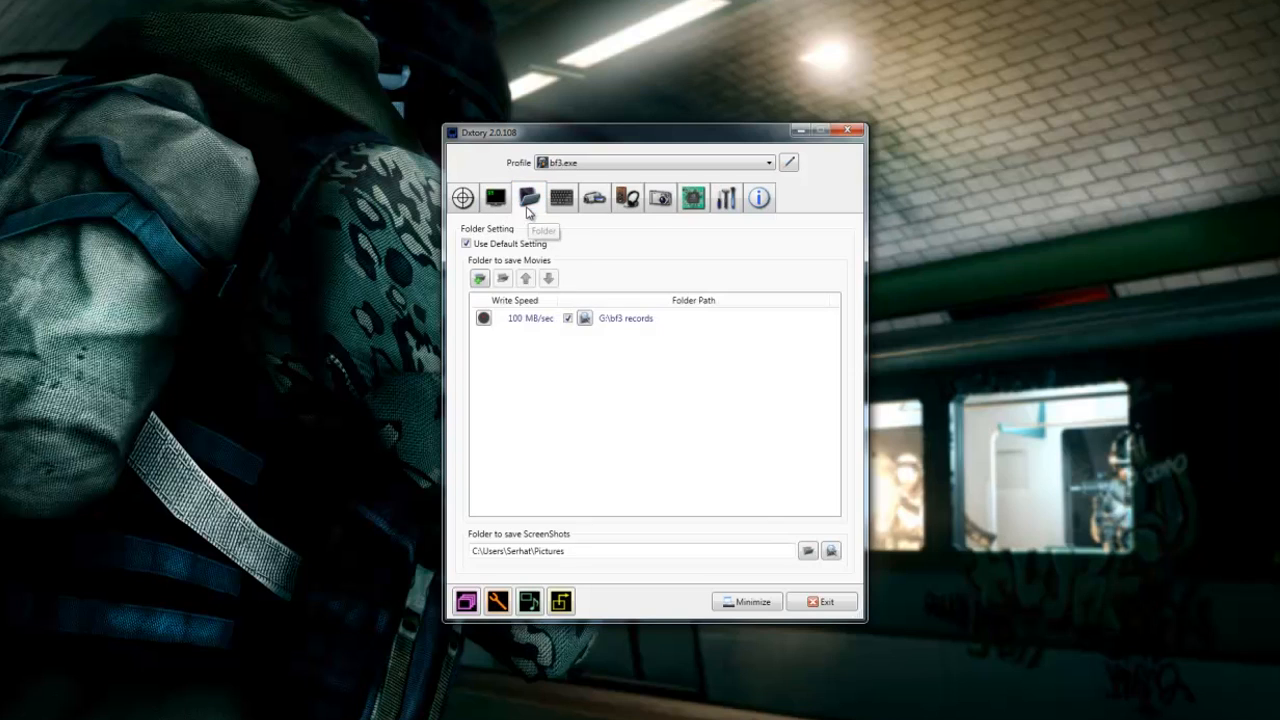
pyautogui.moveTo(500, 342)
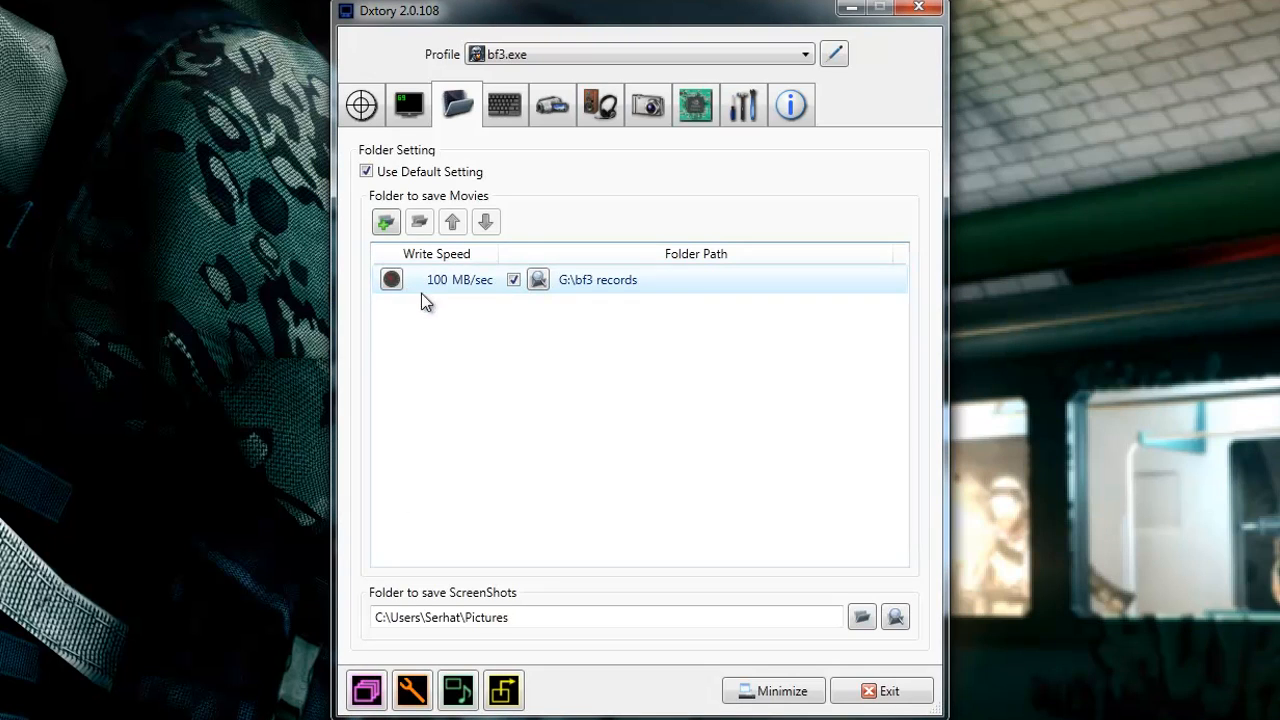
pyautogui.moveTo(477, 308)
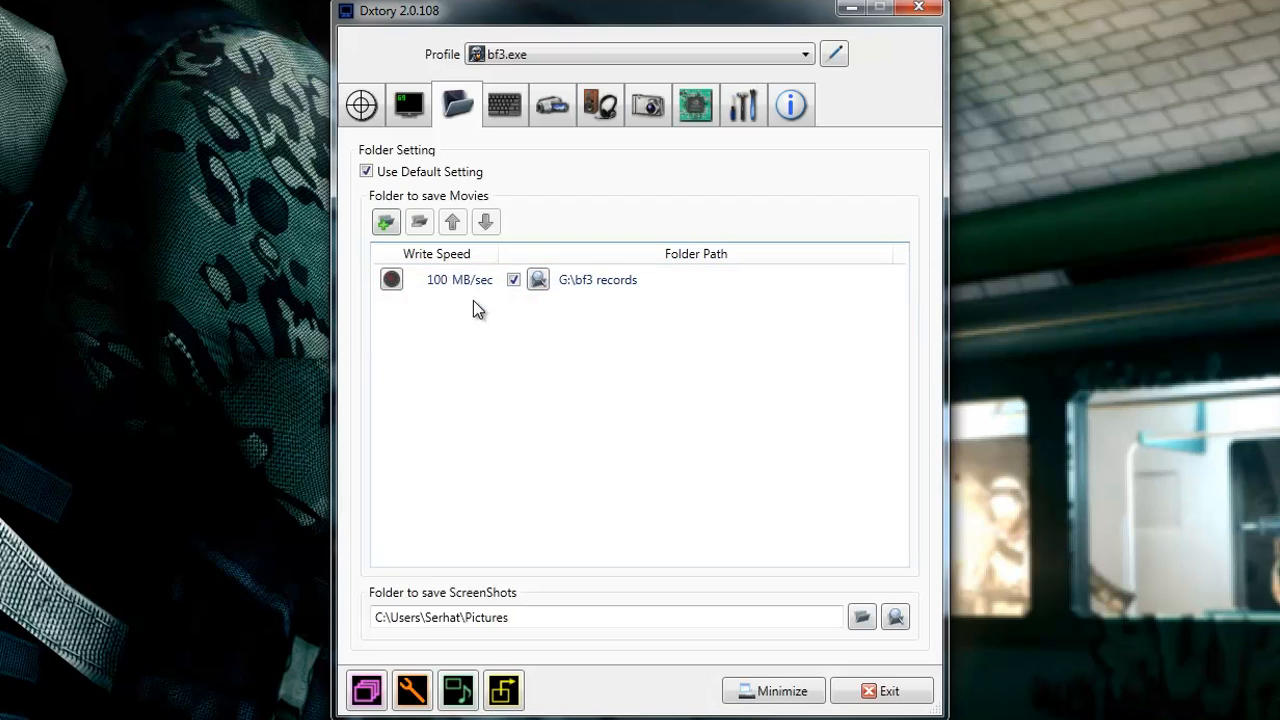
pyautogui.moveTo(452, 335)
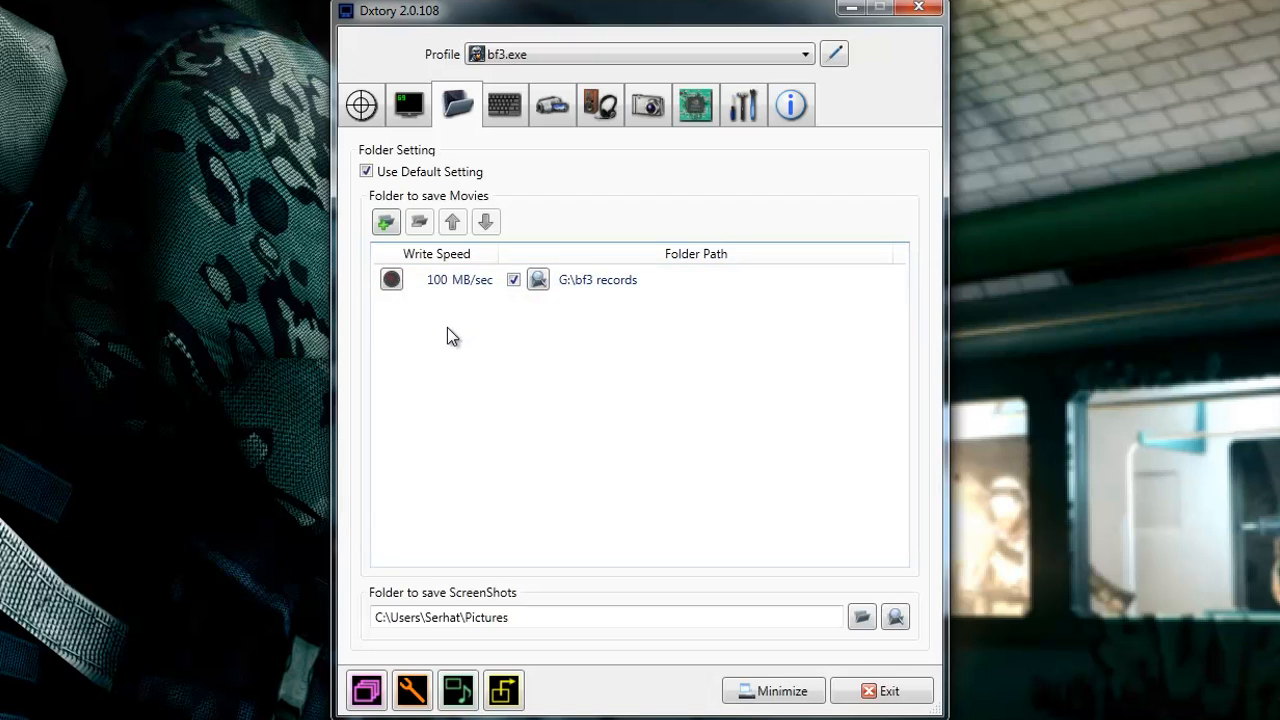
pyautogui.moveTo(569, 360)
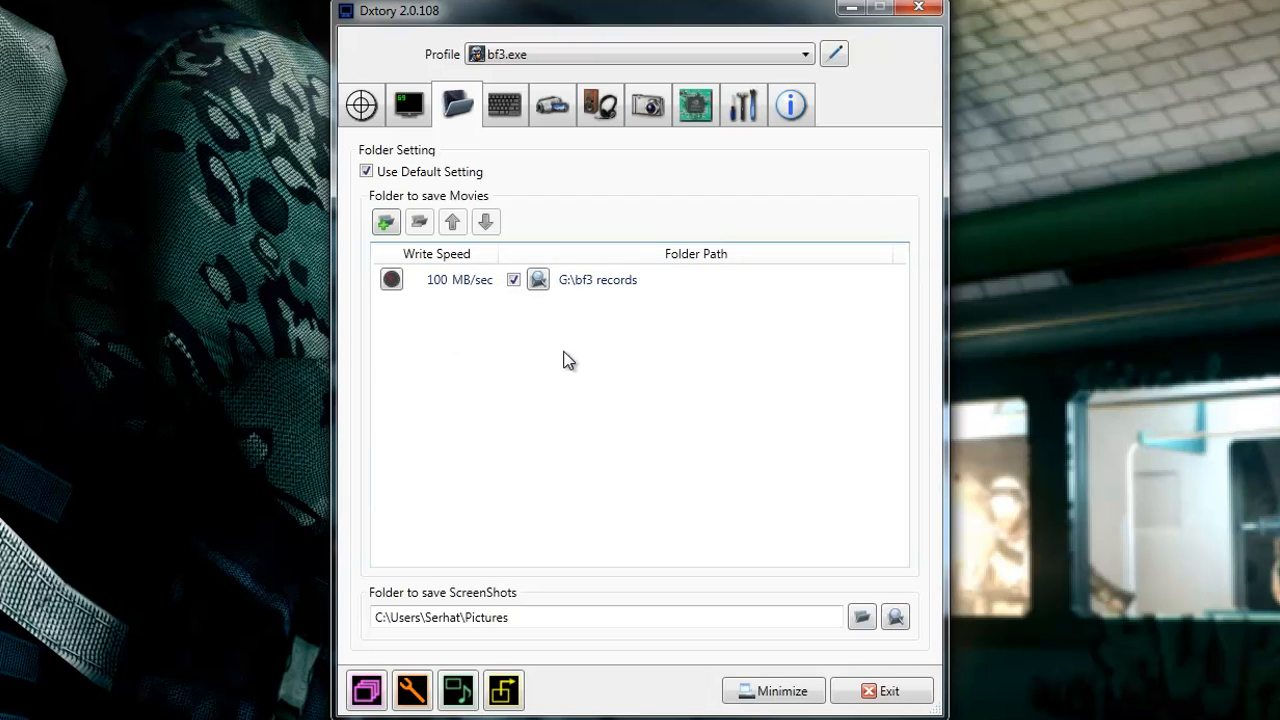
pyautogui.moveTo(514, 250)
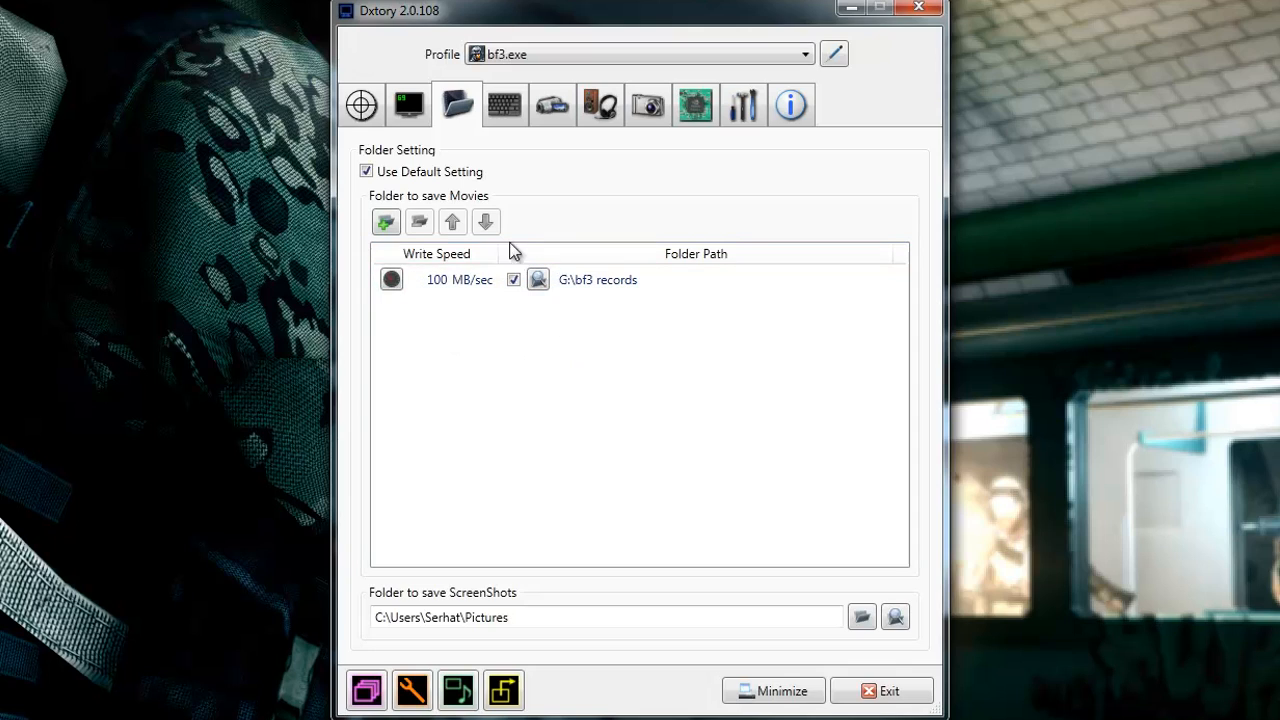
pyautogui.moveTo(513, 550)
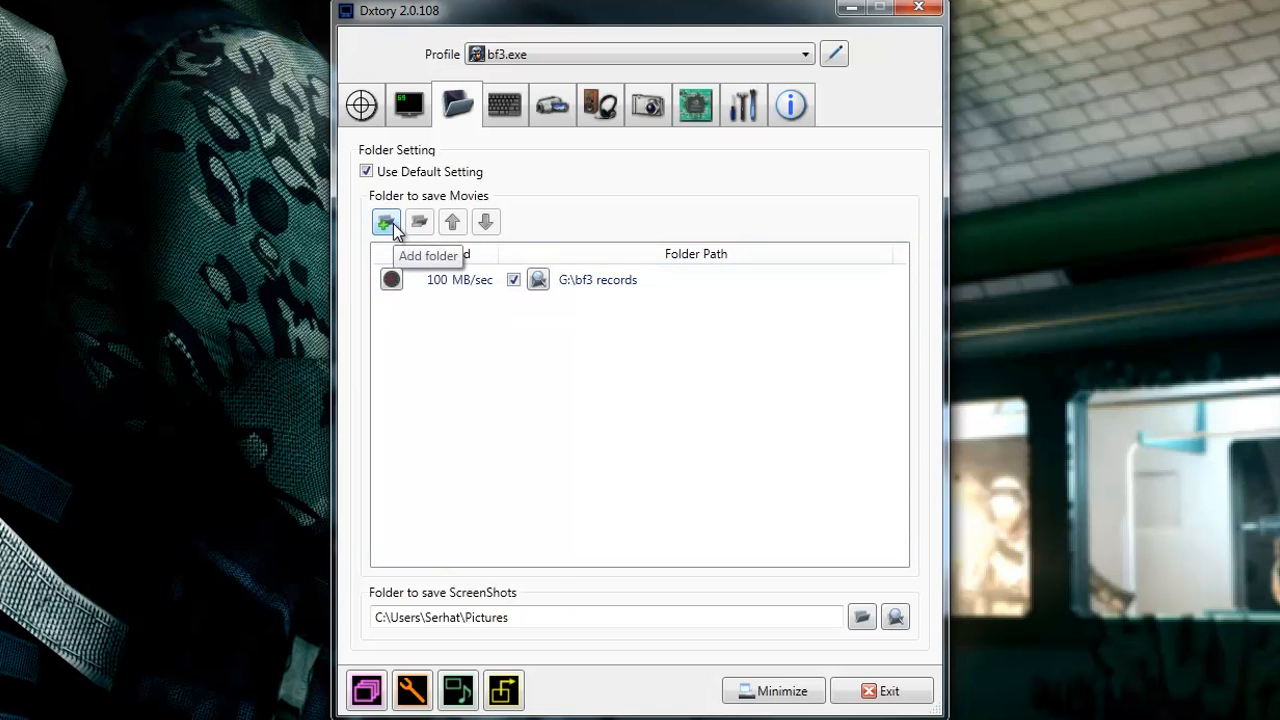
pyautogui.click(386, 221)
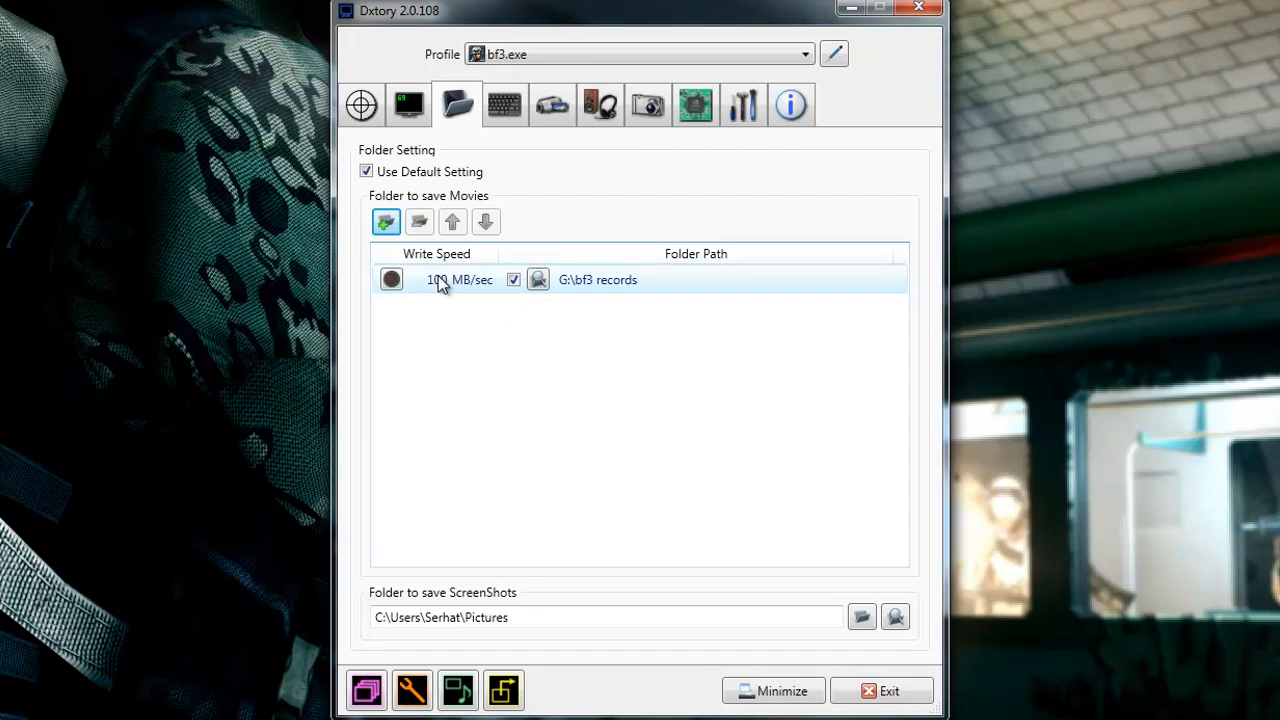
pyautogui.moveTo(450, 290)
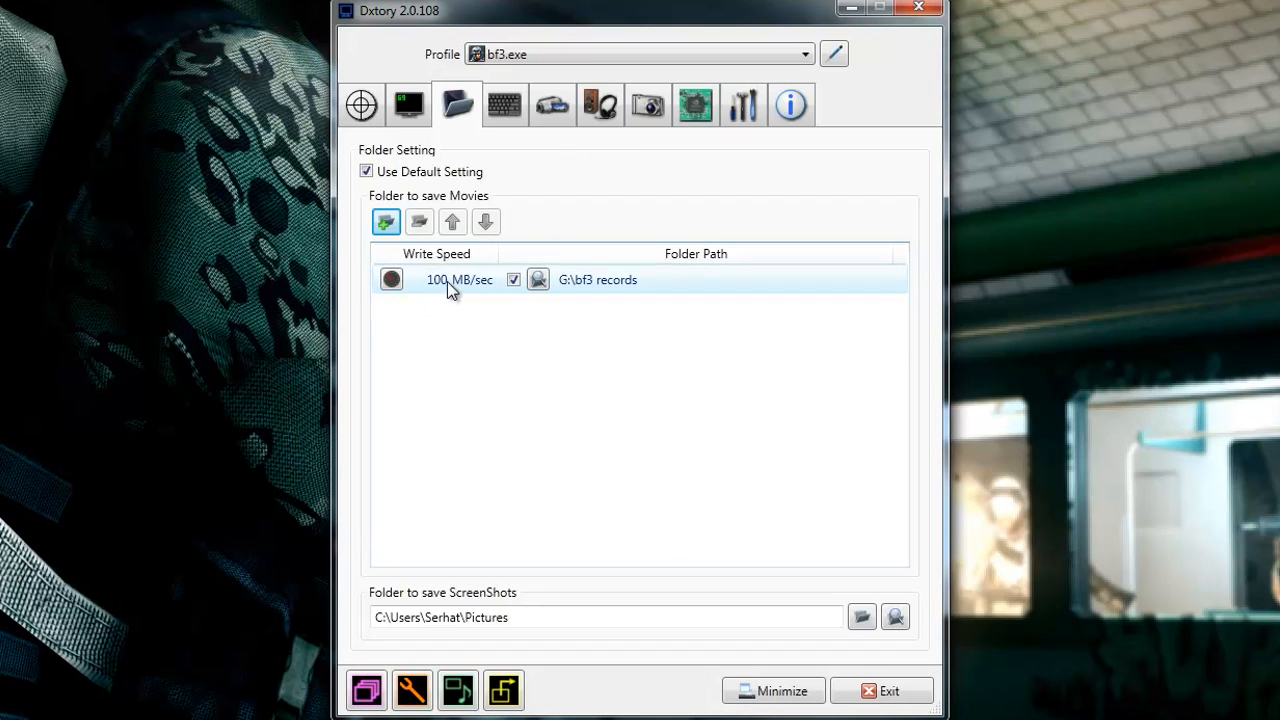
pyautogui.moveTo(438, 298)
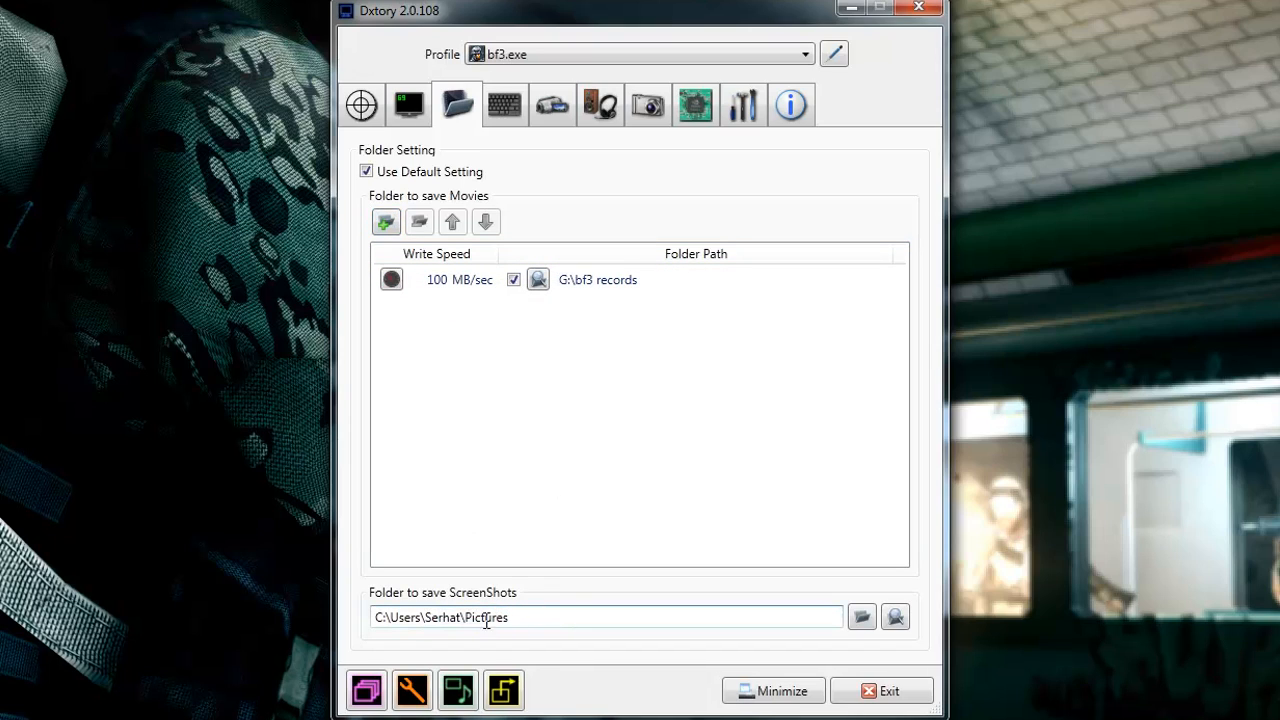
pyautogui.moveTo(489, 196)
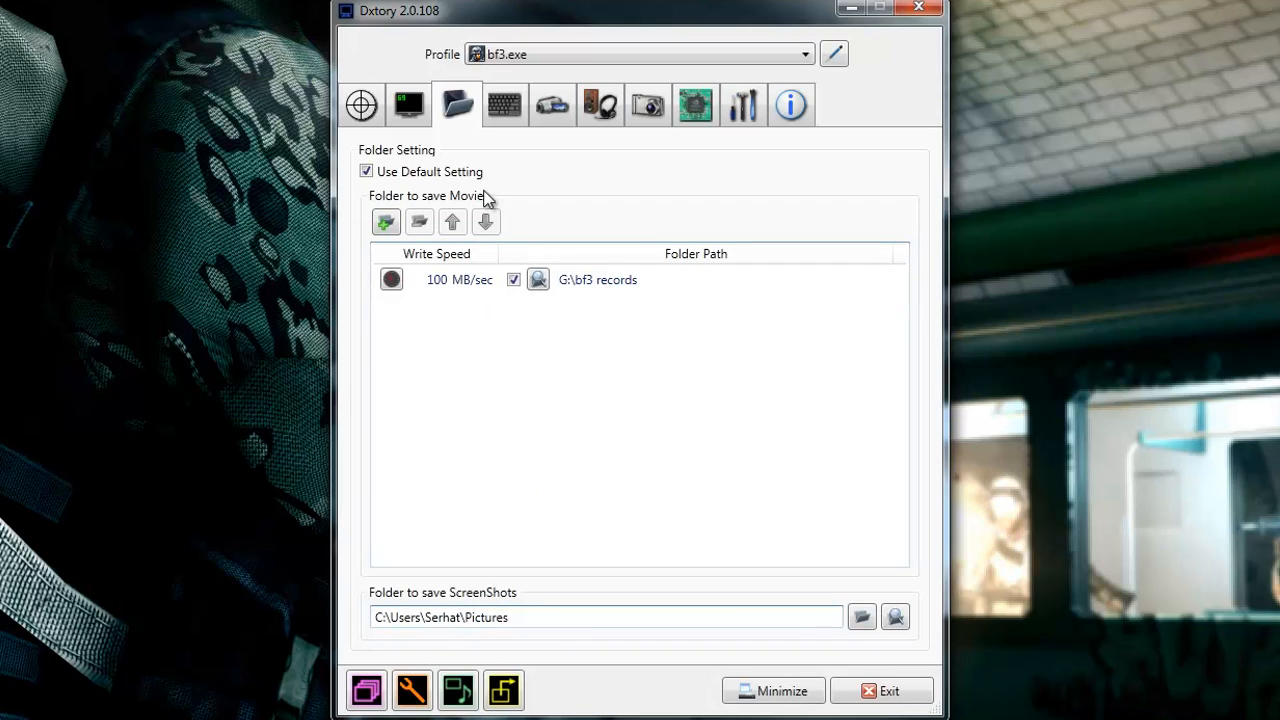
# Display the HotKey tab: END starts/stops movie capture, Pause takes a screenshot.
pyautogui.click(504, 104)
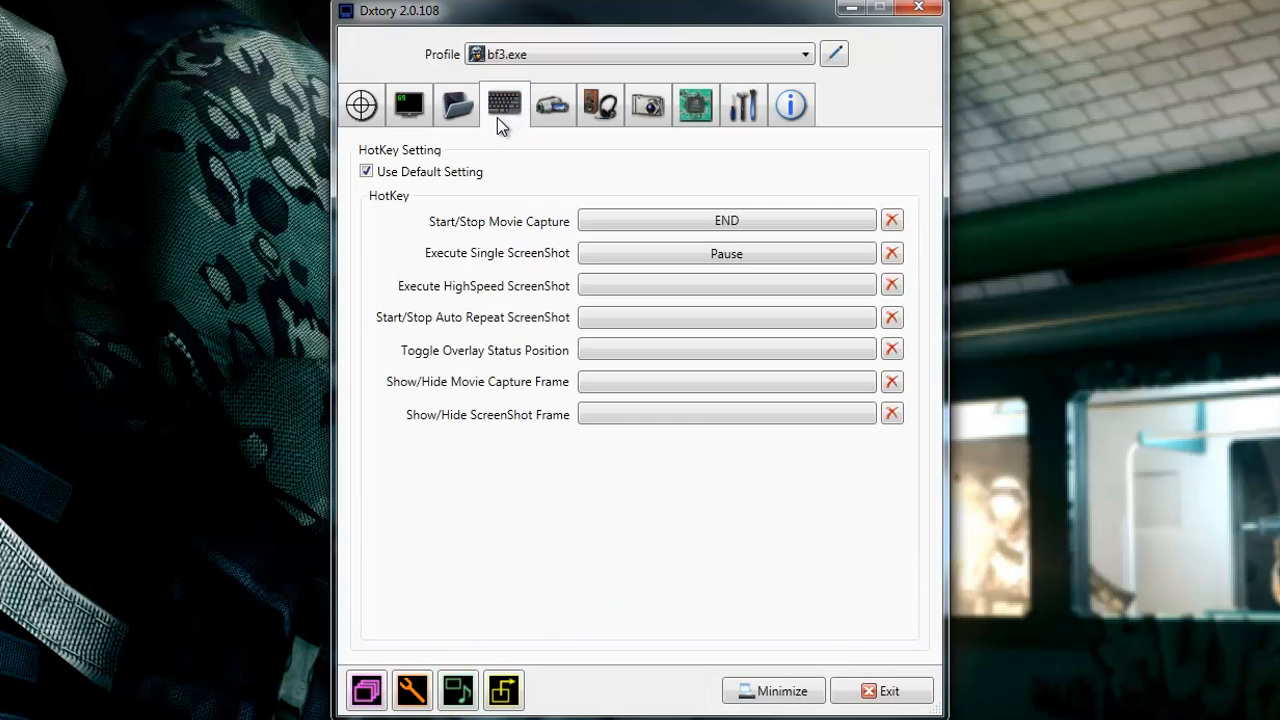
pyautogui.moveTo(435, 180)
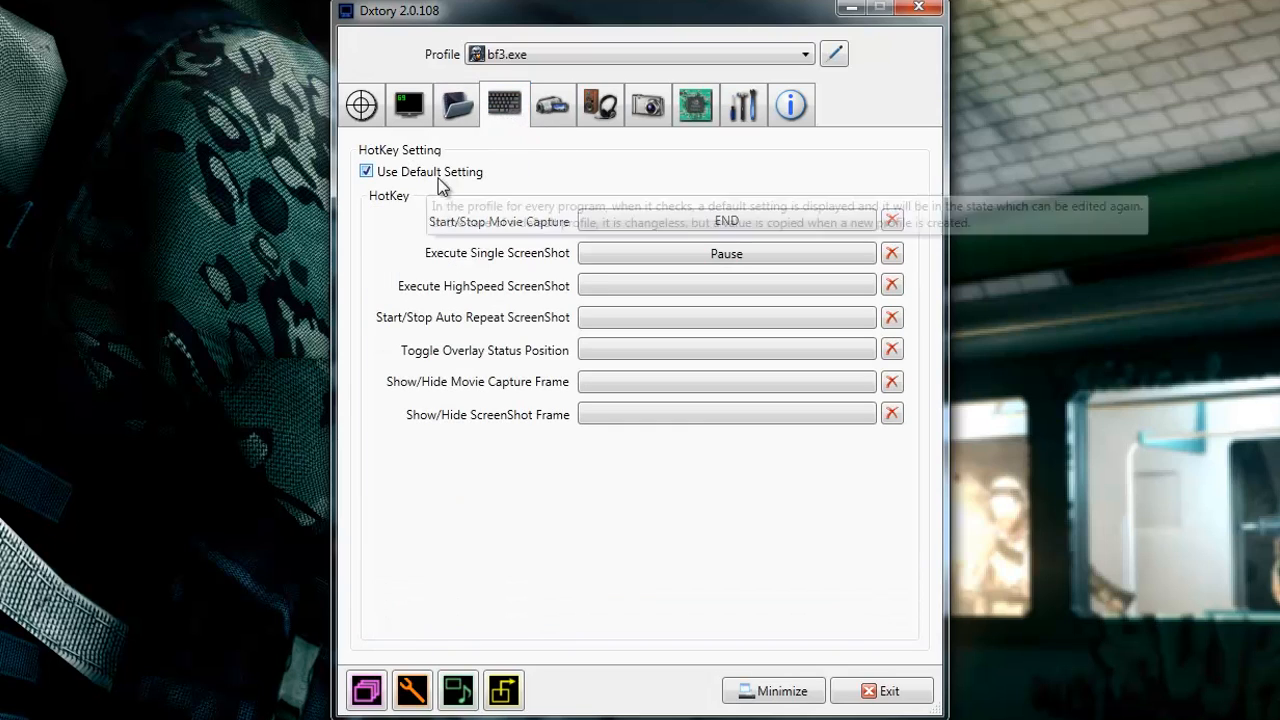
pyautogui.moveTo(455, 270)
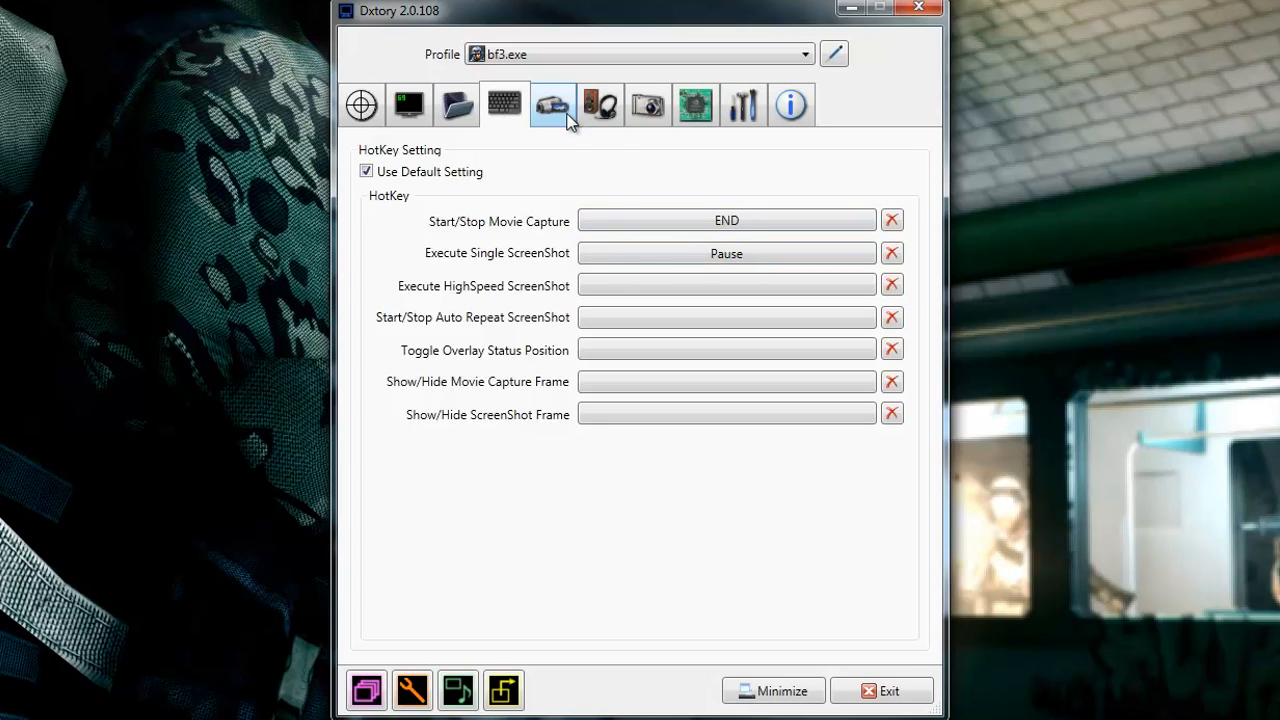
pyautogui.click(552, 104)
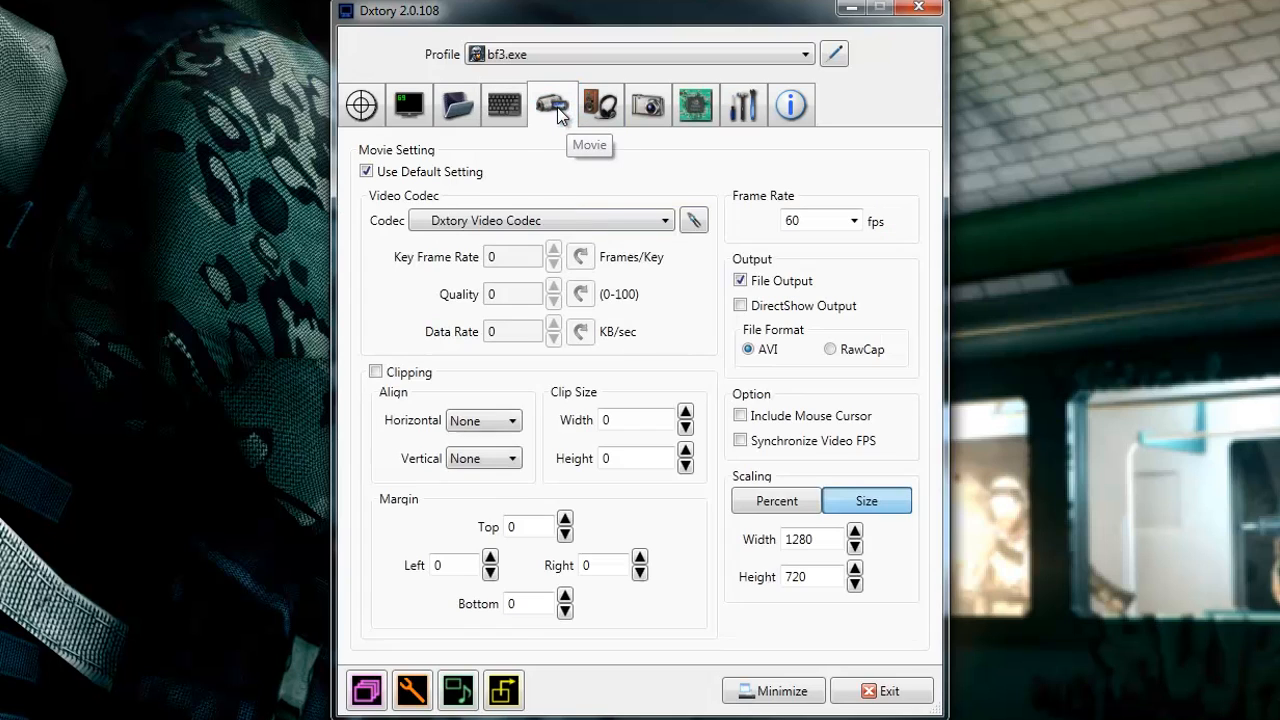
pyautogui.moveTo(547, 203)
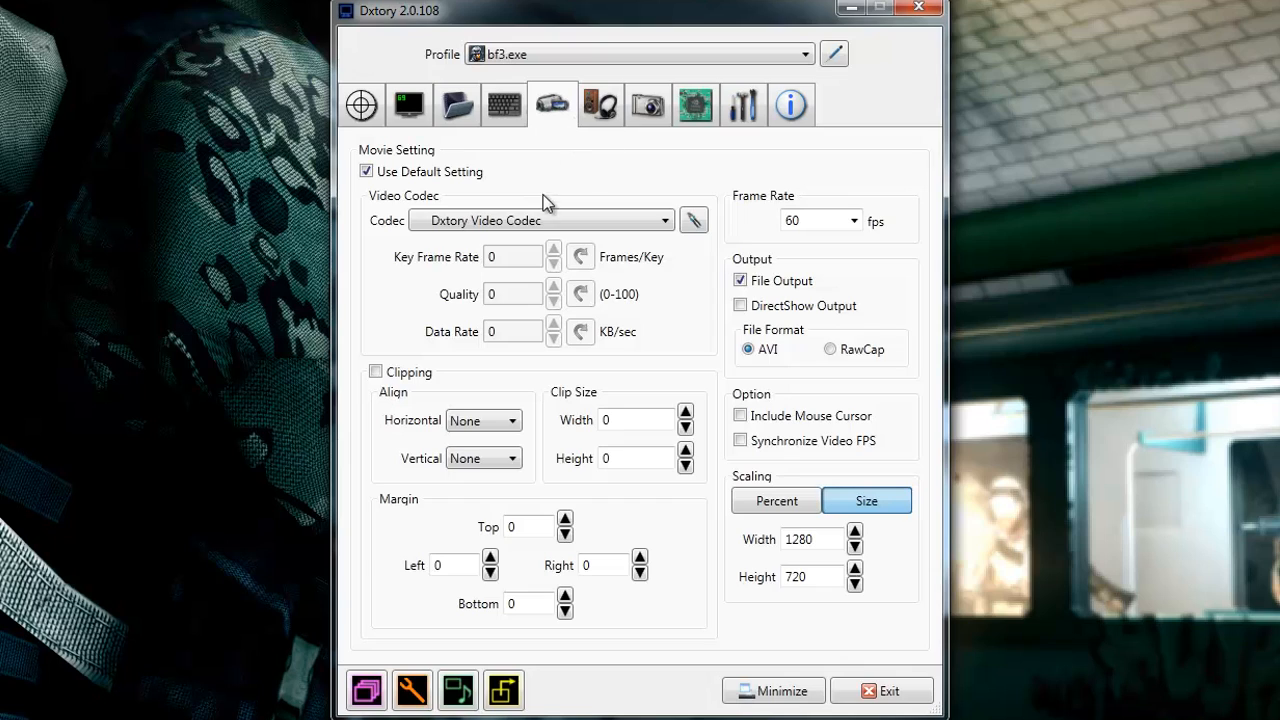
pyautogui.moveTo(590, 240)
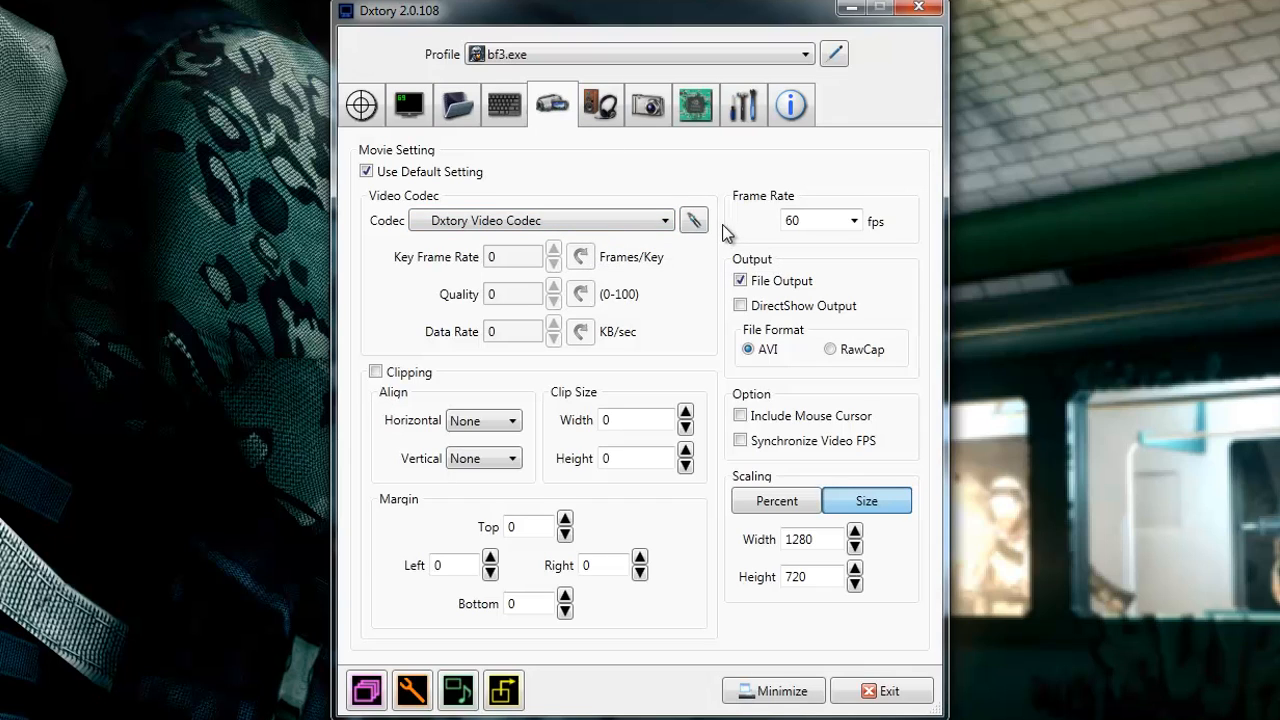
pyautogui.moveTo(337, 131)
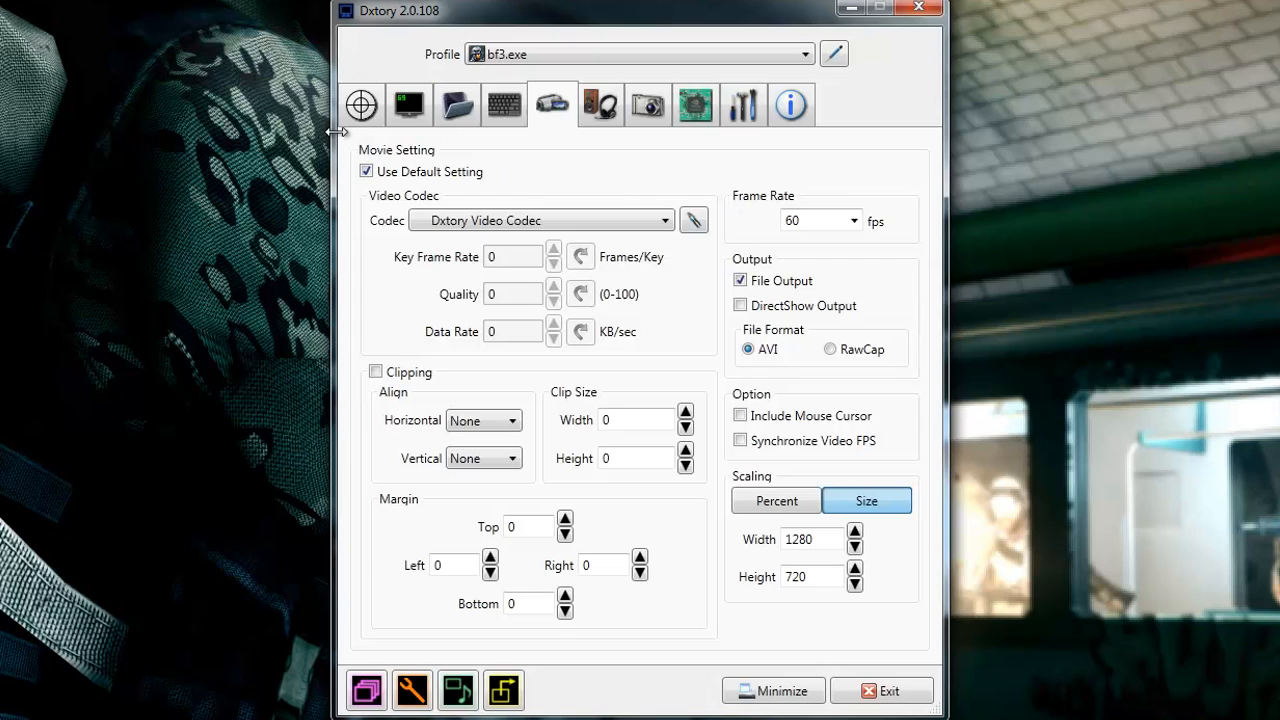
pyautogui.moveTo(345, 140)
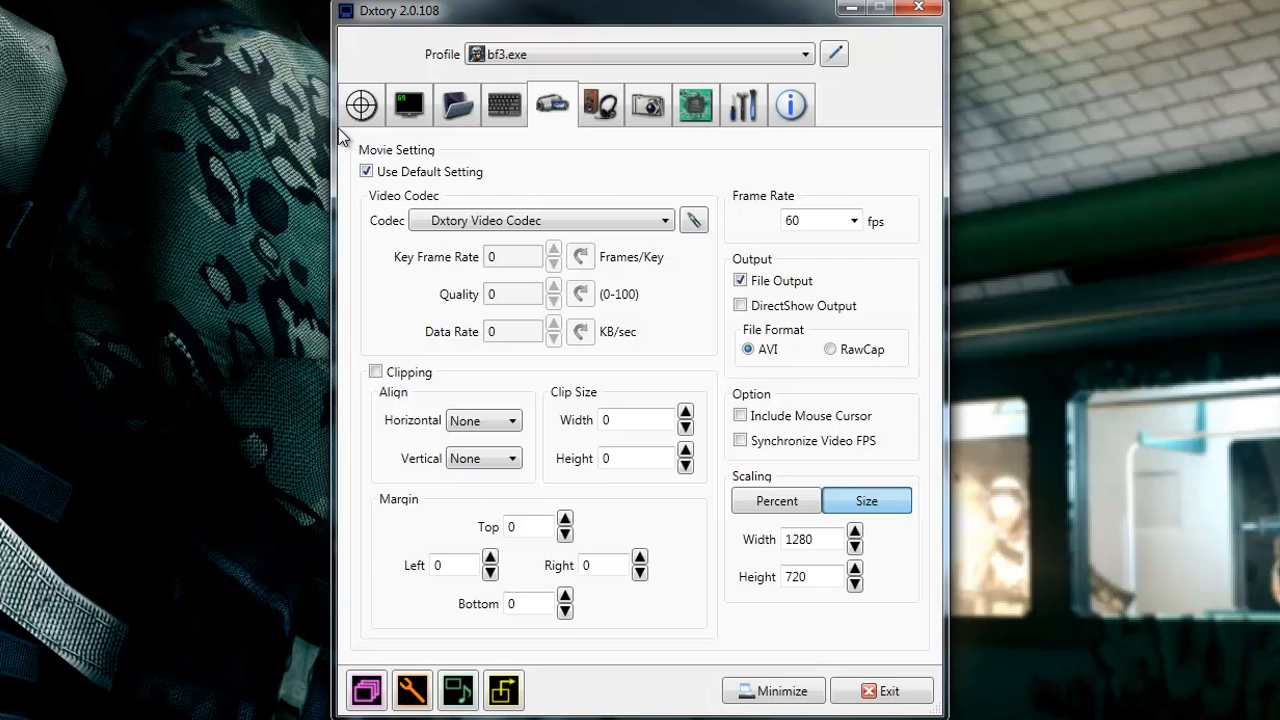
pyautogui.moveTo(849, 252)
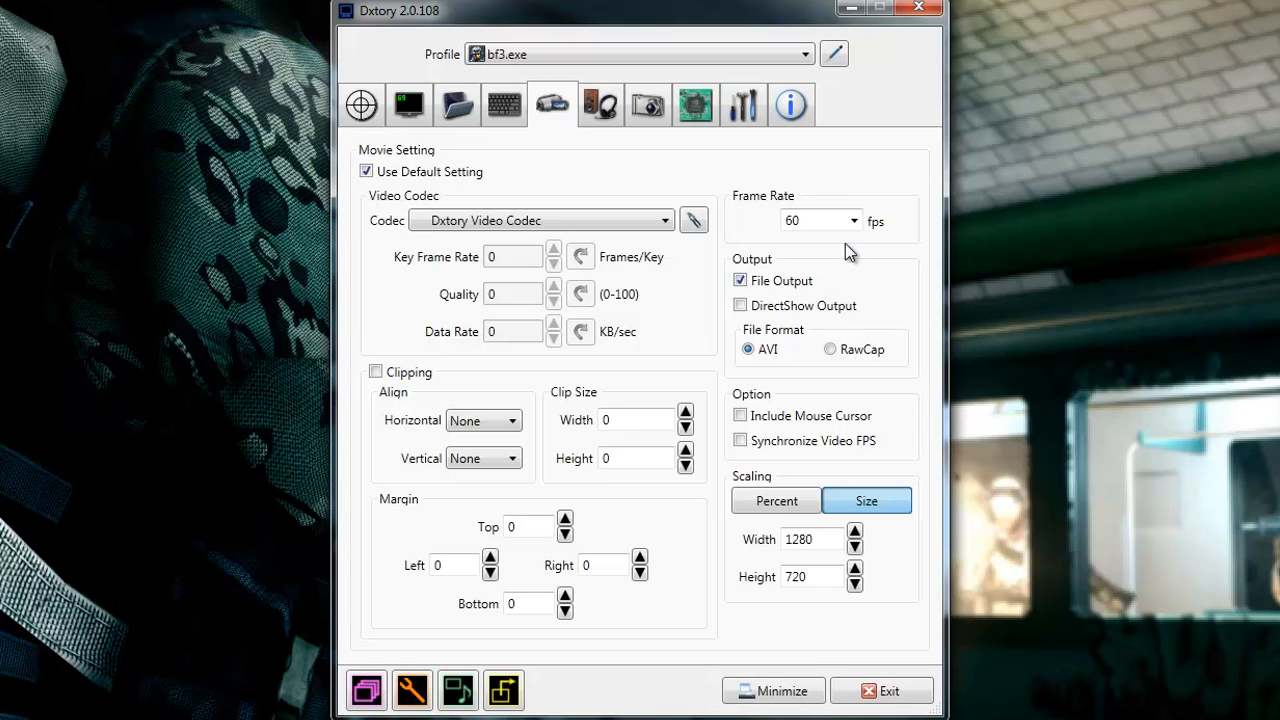
pyautogui.moveTo(855, 221)
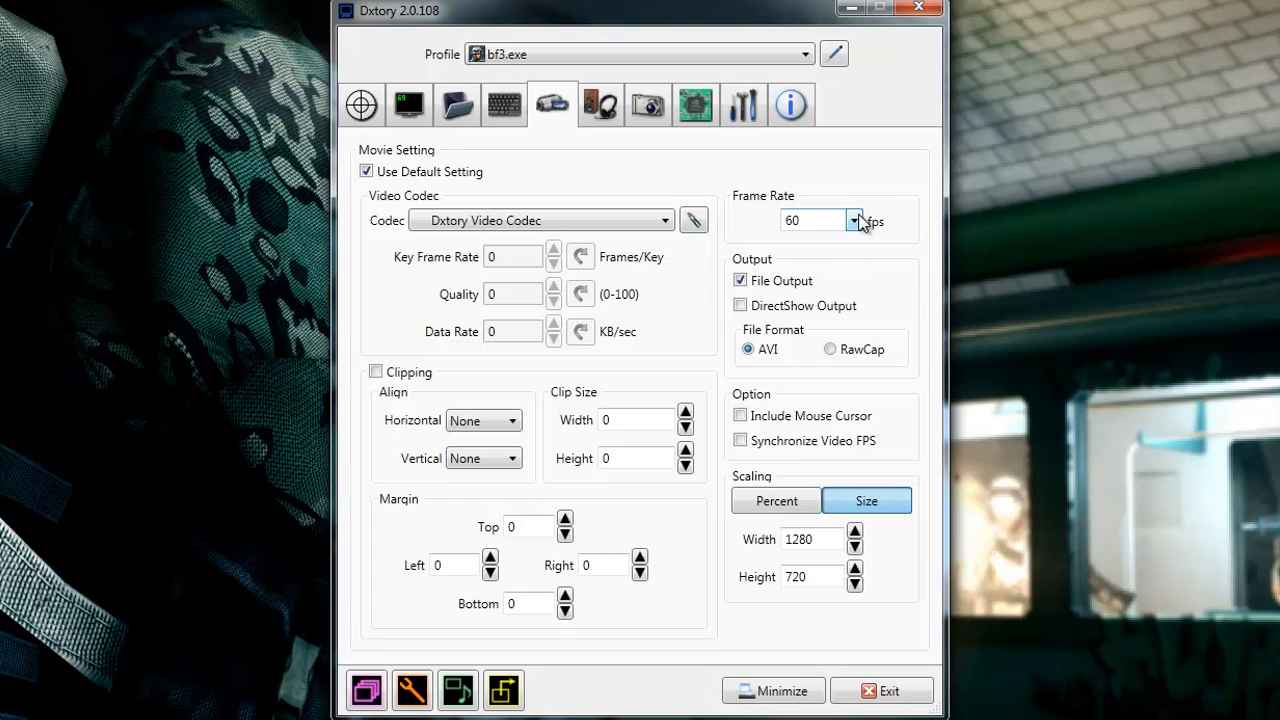
pyautogui.moveTo(727, 186)
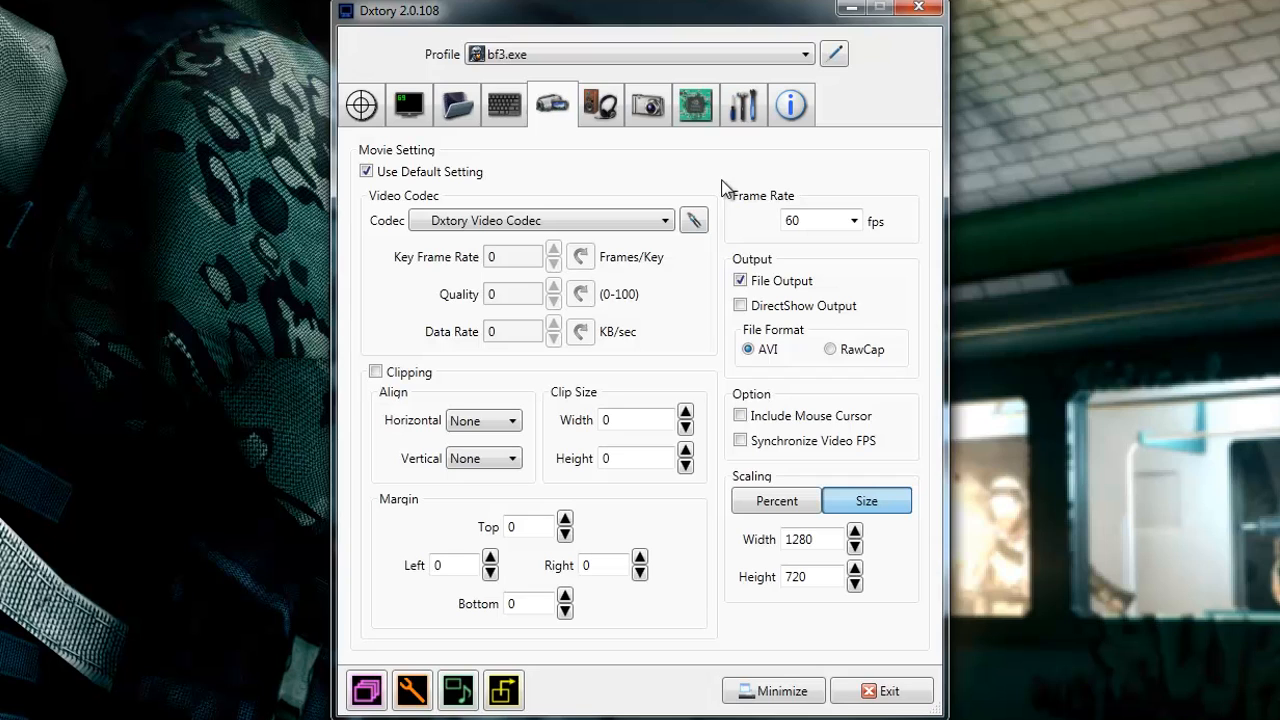
pyautogui.moveTo(650, 208)
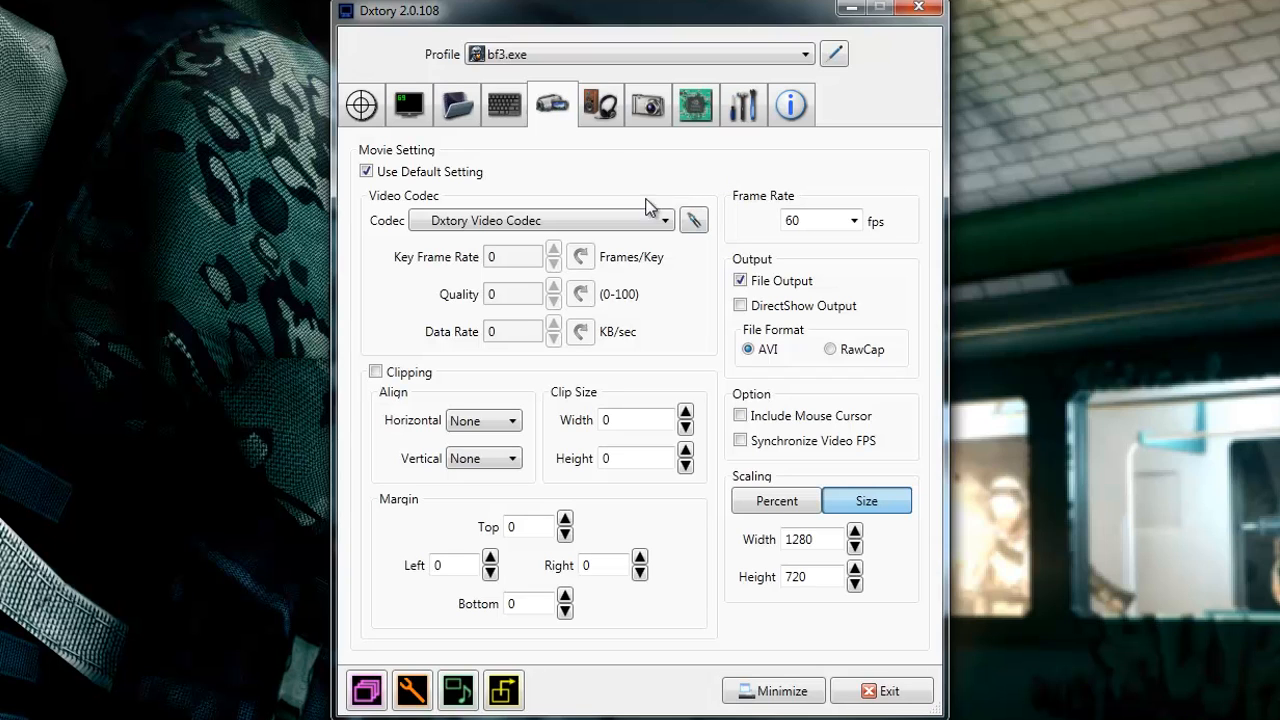
pyautogui.click(693, 220)
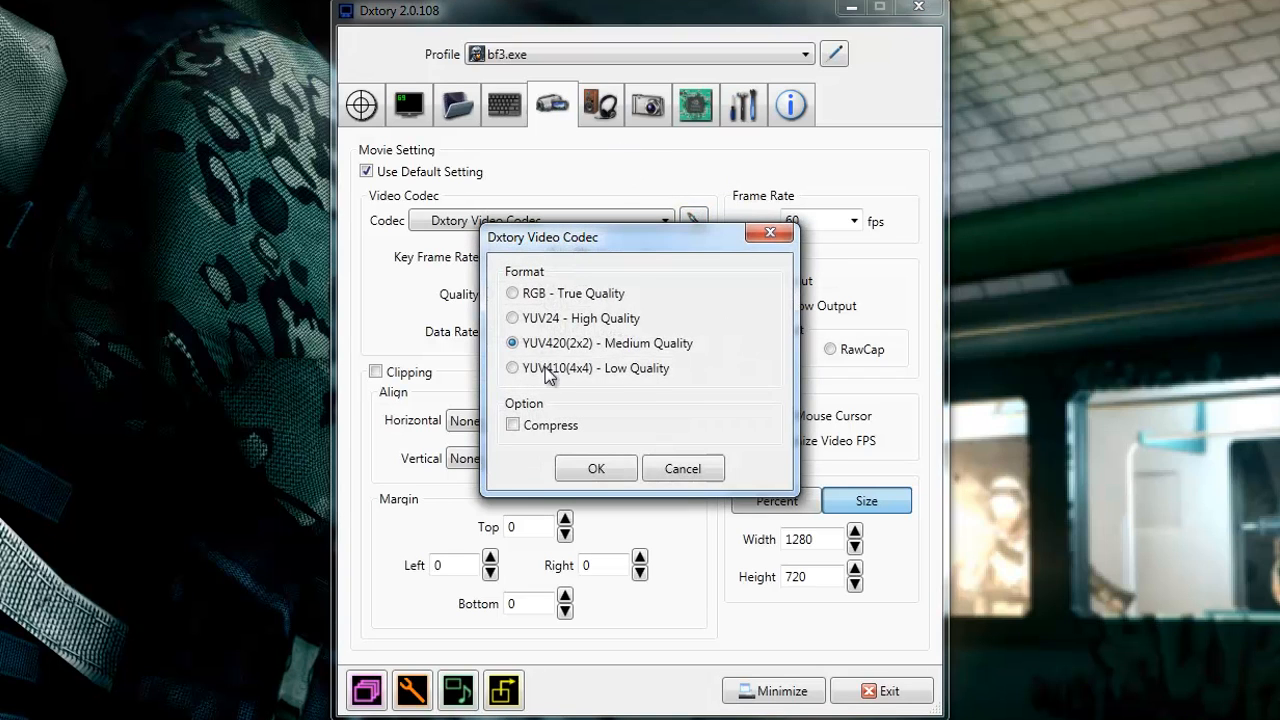
pyautogui.moveTo(608, 355)
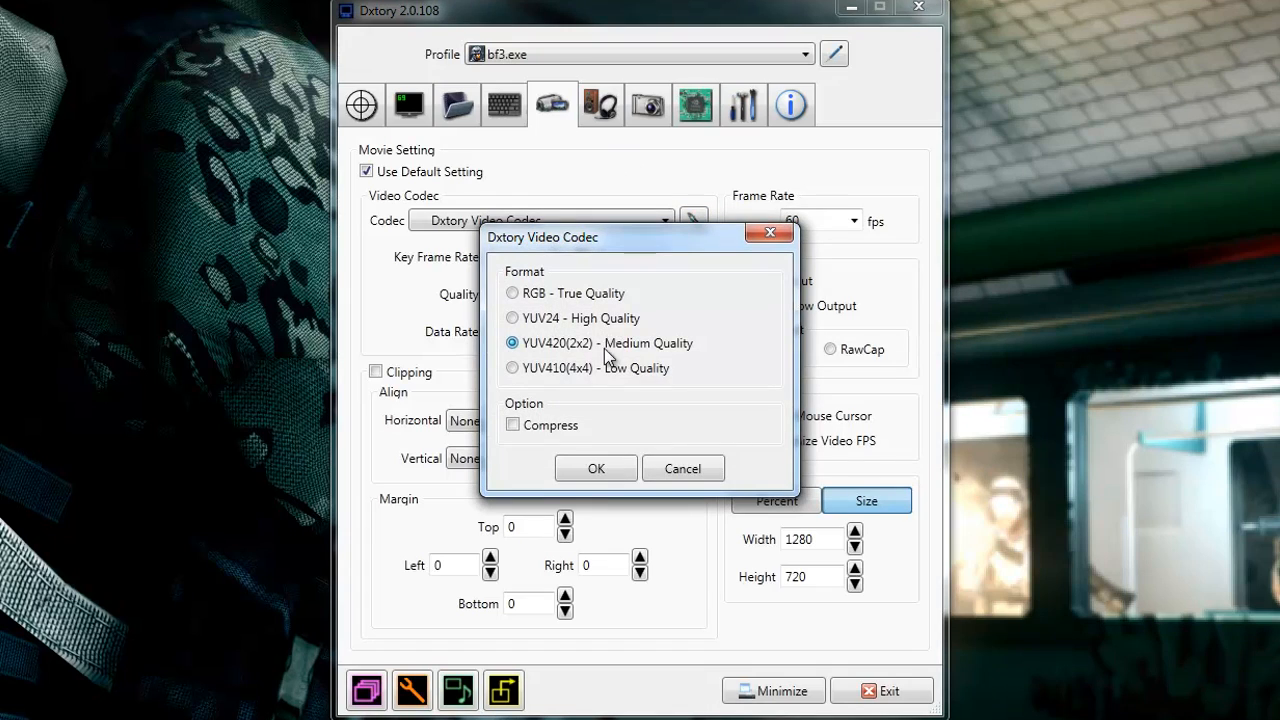
pyautogui.moveTo(620, 318)
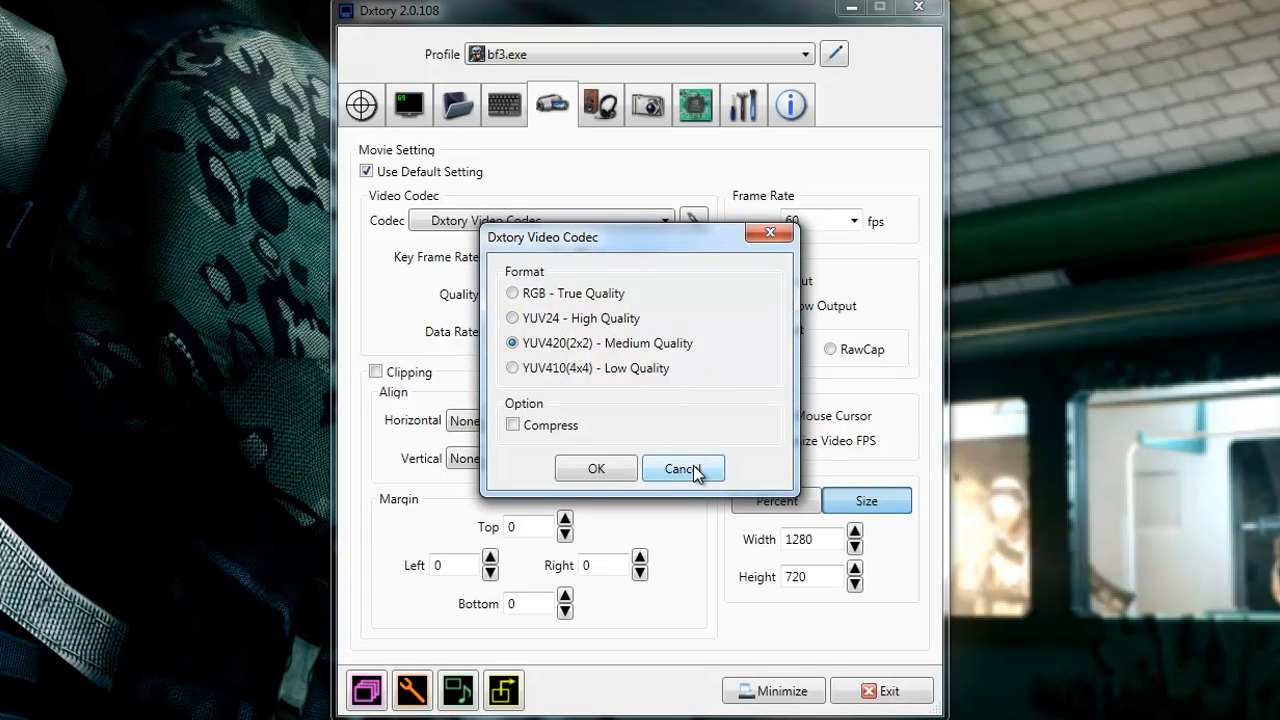
pyautogui.moveTo(720, 355)
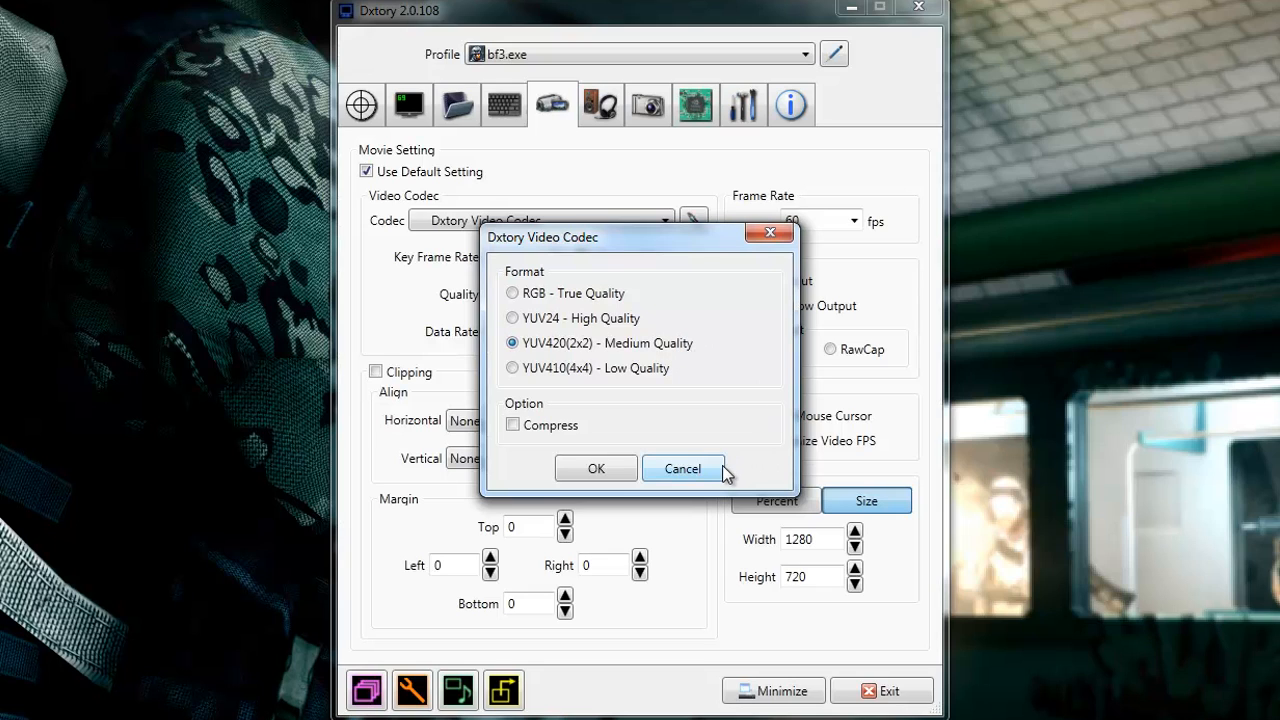
pyautogui.click(682, 468)
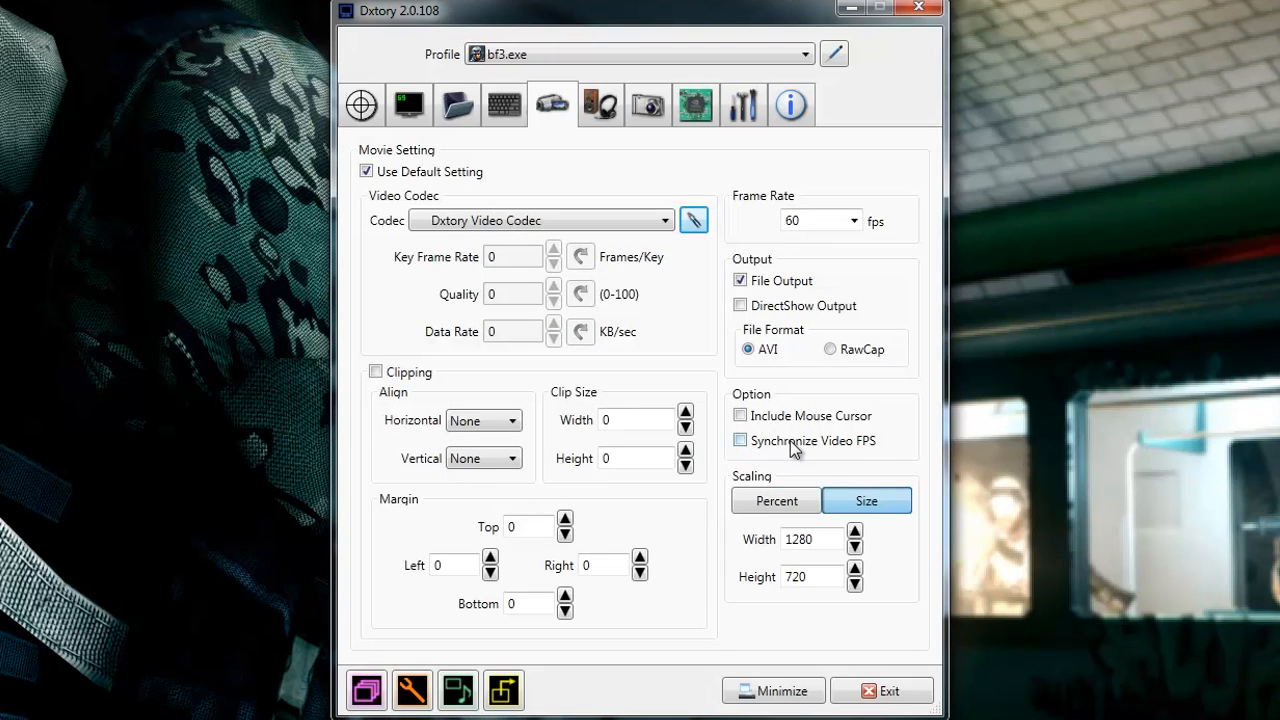
pyautogui.moveTo(673, 480)
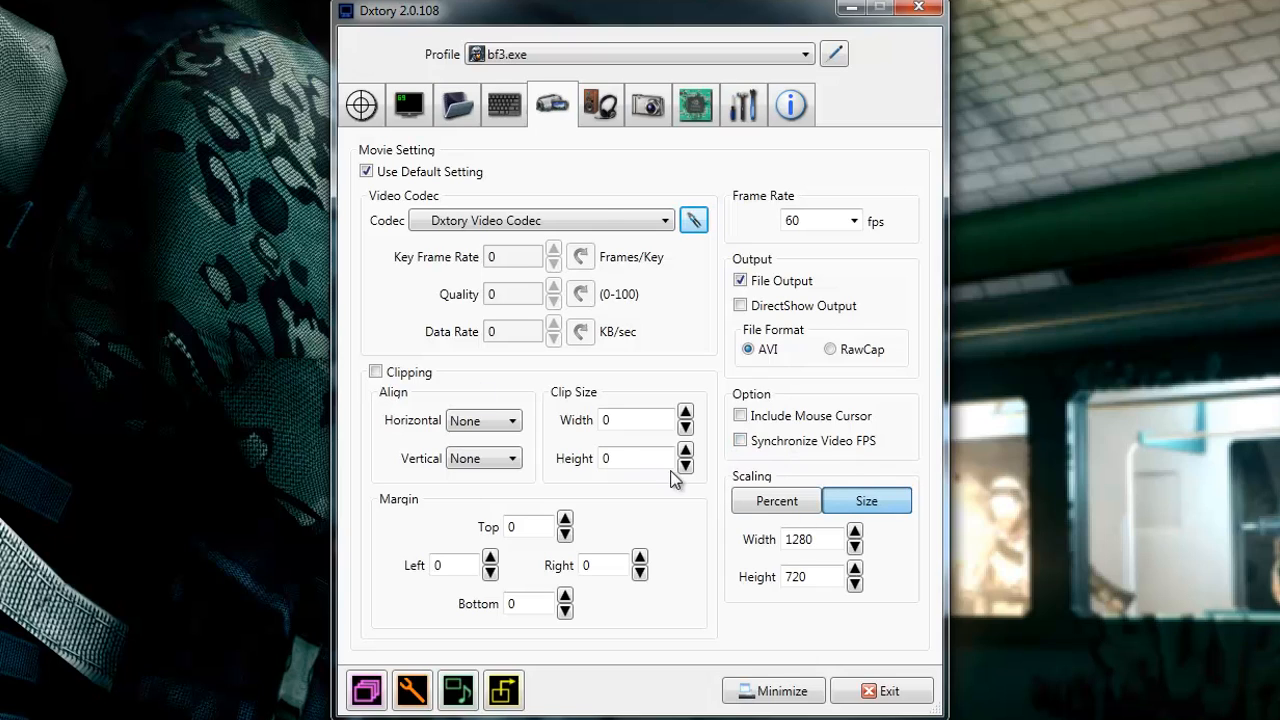
pyautogui.moveTo(620, 188)
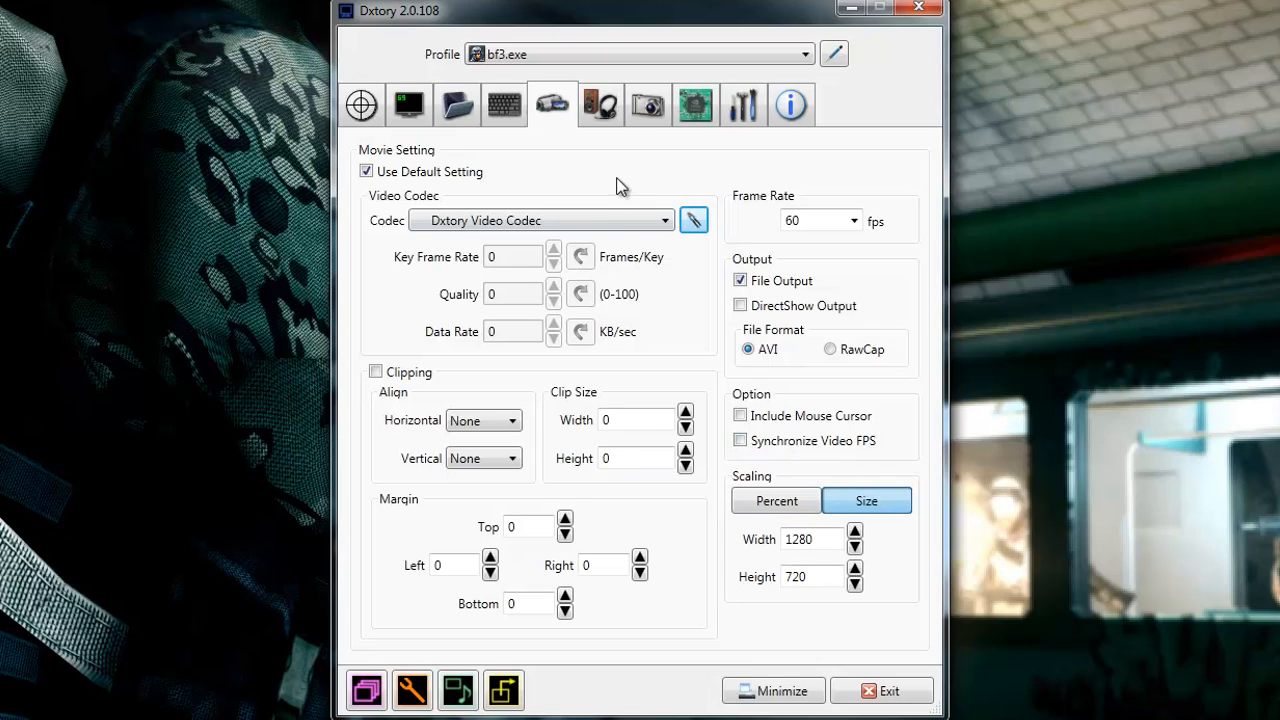
pyautogui.moveTo(600, 104)
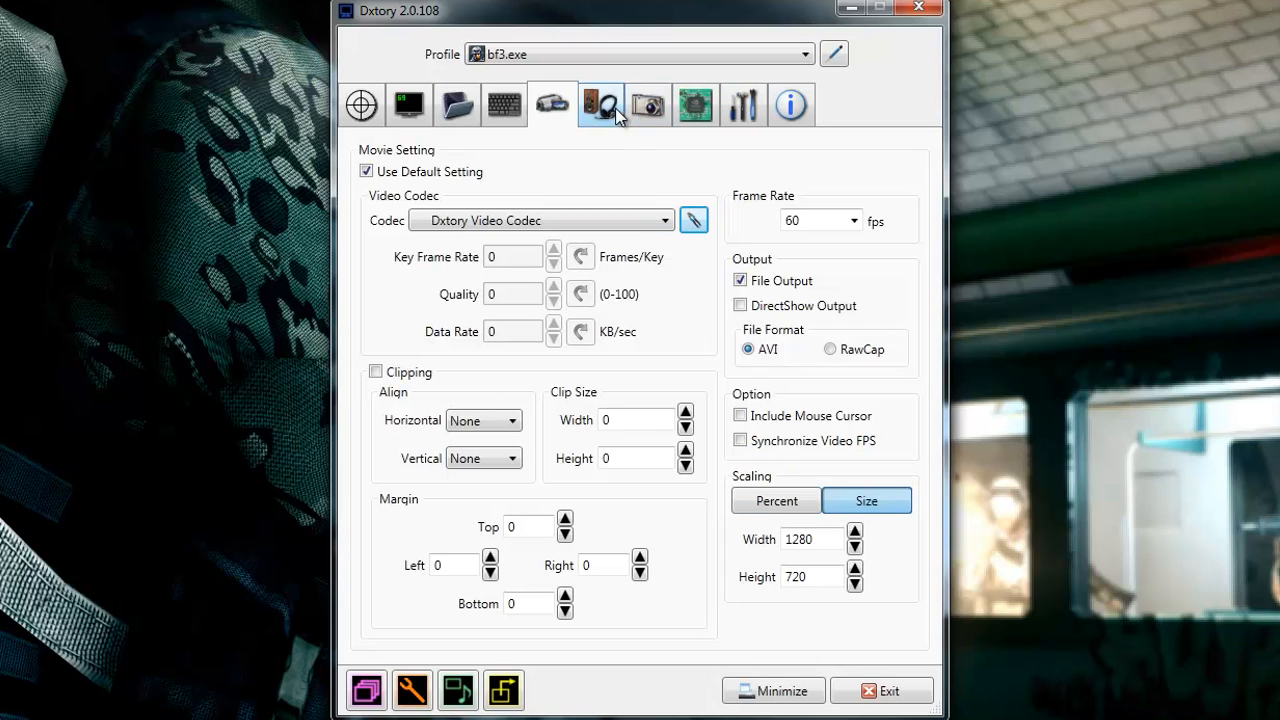
# Display audio settings recording PCM 48000 Hz, 16 bit, Stereo from the ASTRO Gaming USB MixAmp.
pyautogui.click(600, 104)
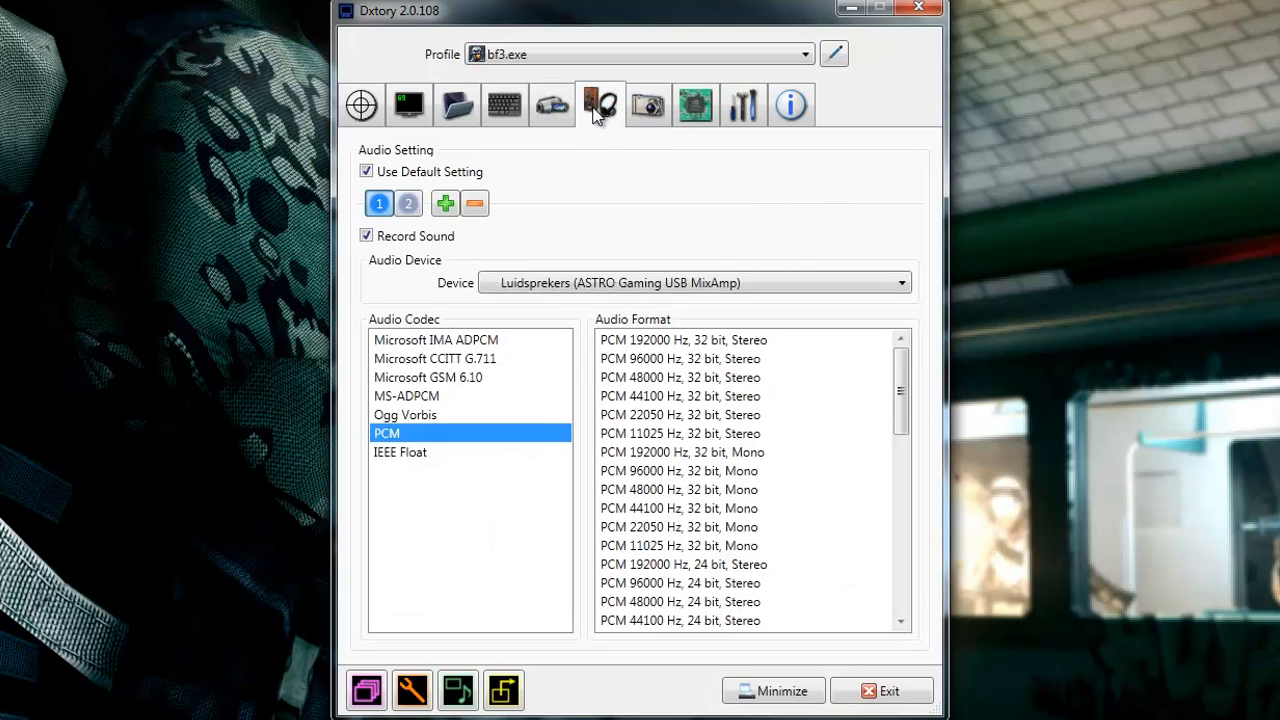
pyautogui.moveTo(408, 203)
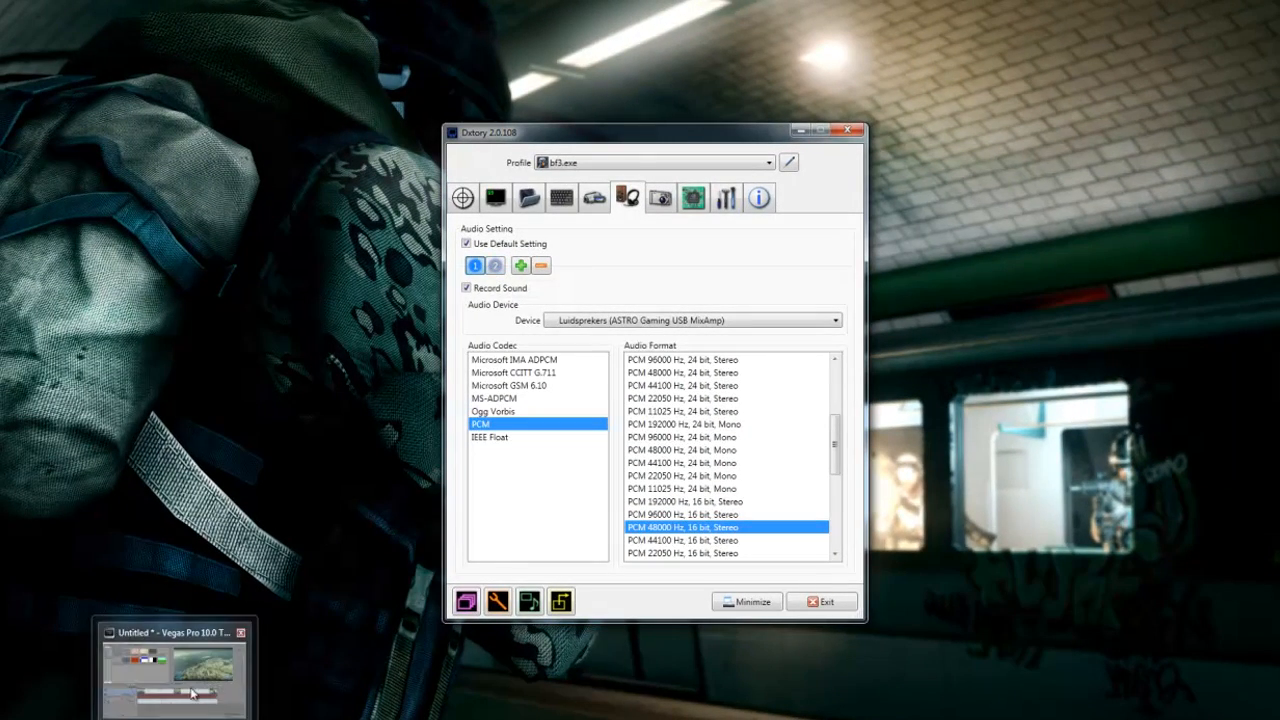
pyautogui.click(173, 670)
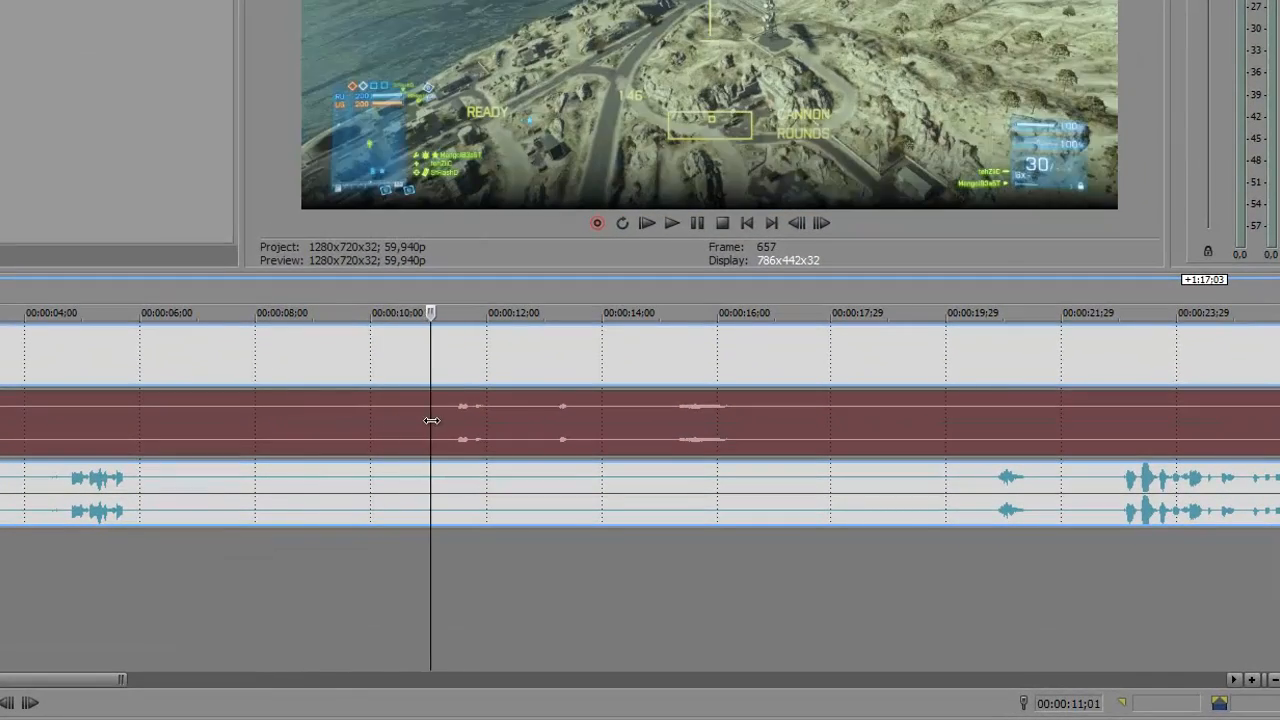
pyautogui.click(500, 313)
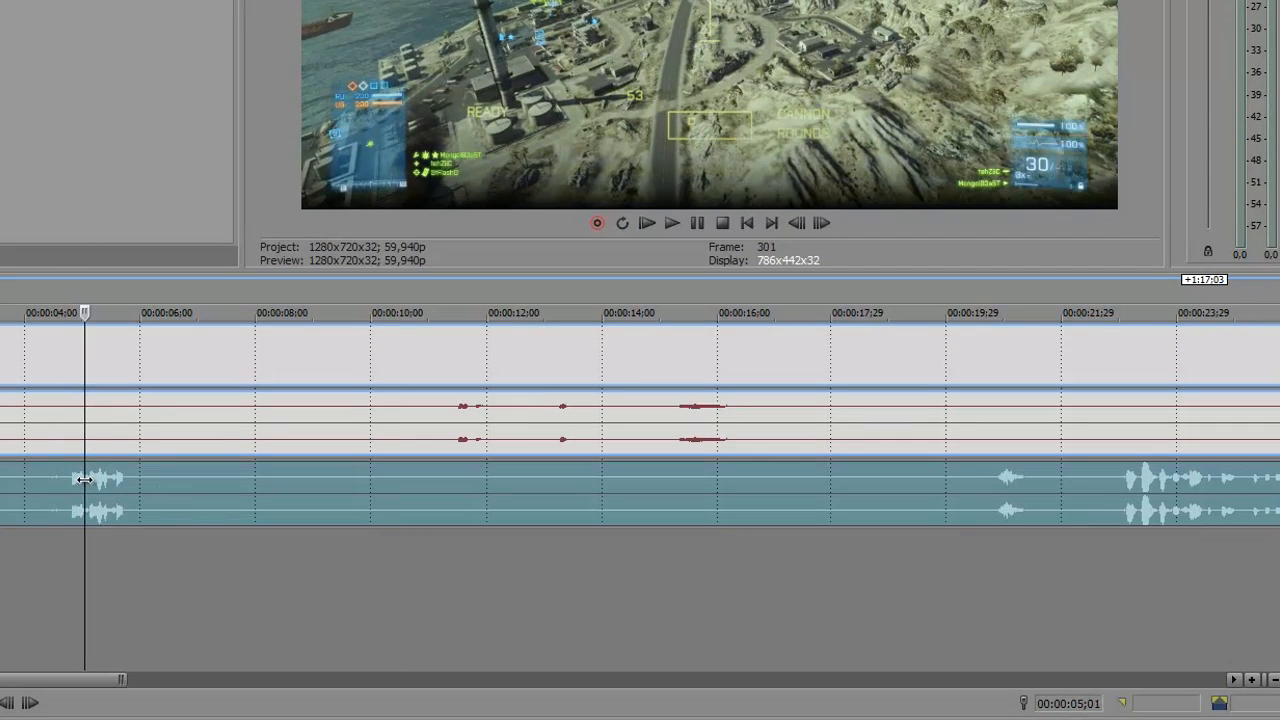
pyautogui.click(143, 313)
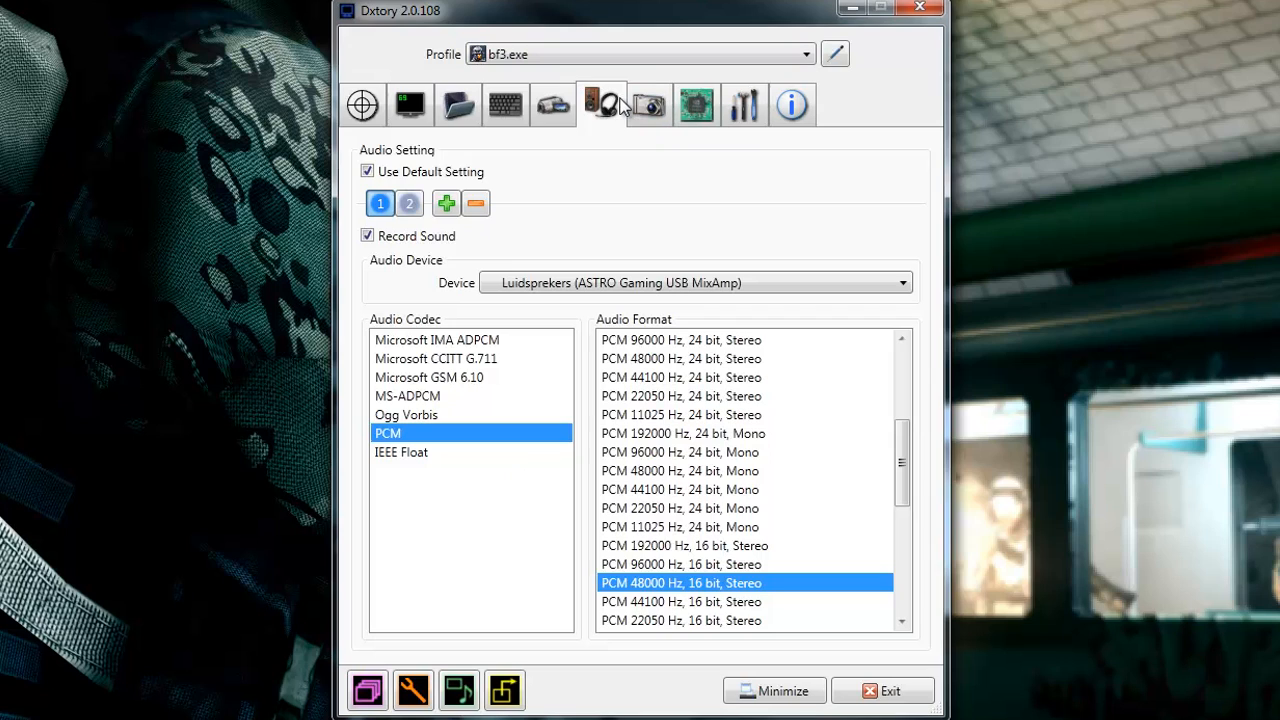
# Review screenshot settings (PNG, quality 100, 100% scaling), then return to the target page.
pyautogui.click(648, 104)
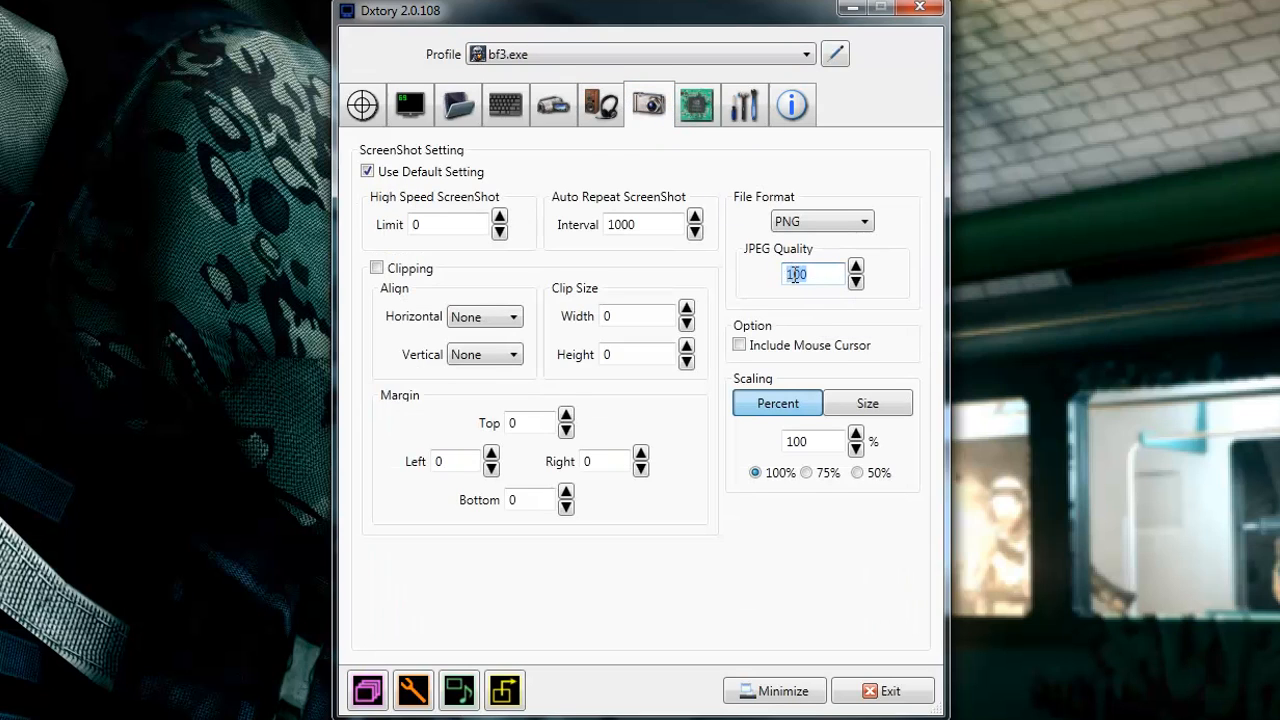
pyautogui.click(810, 275)
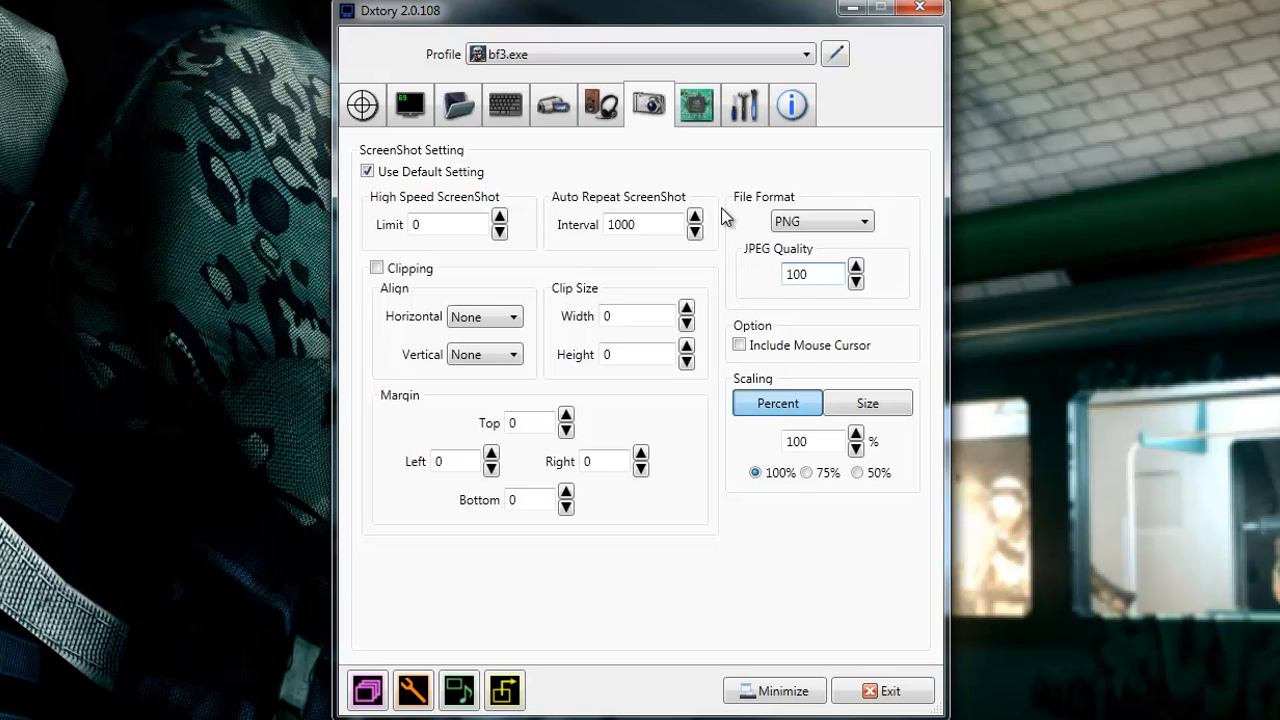
pyautogui.click(792, 104)
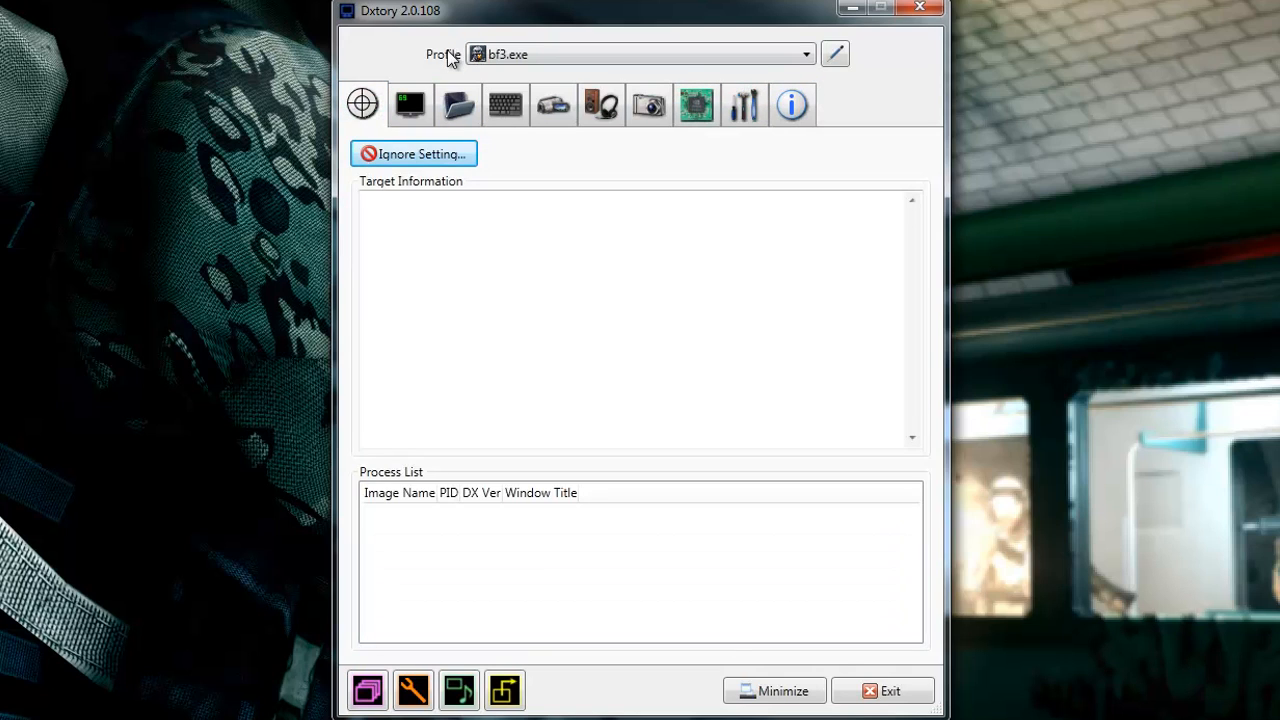
pyautogui.moveTo(432, 65)
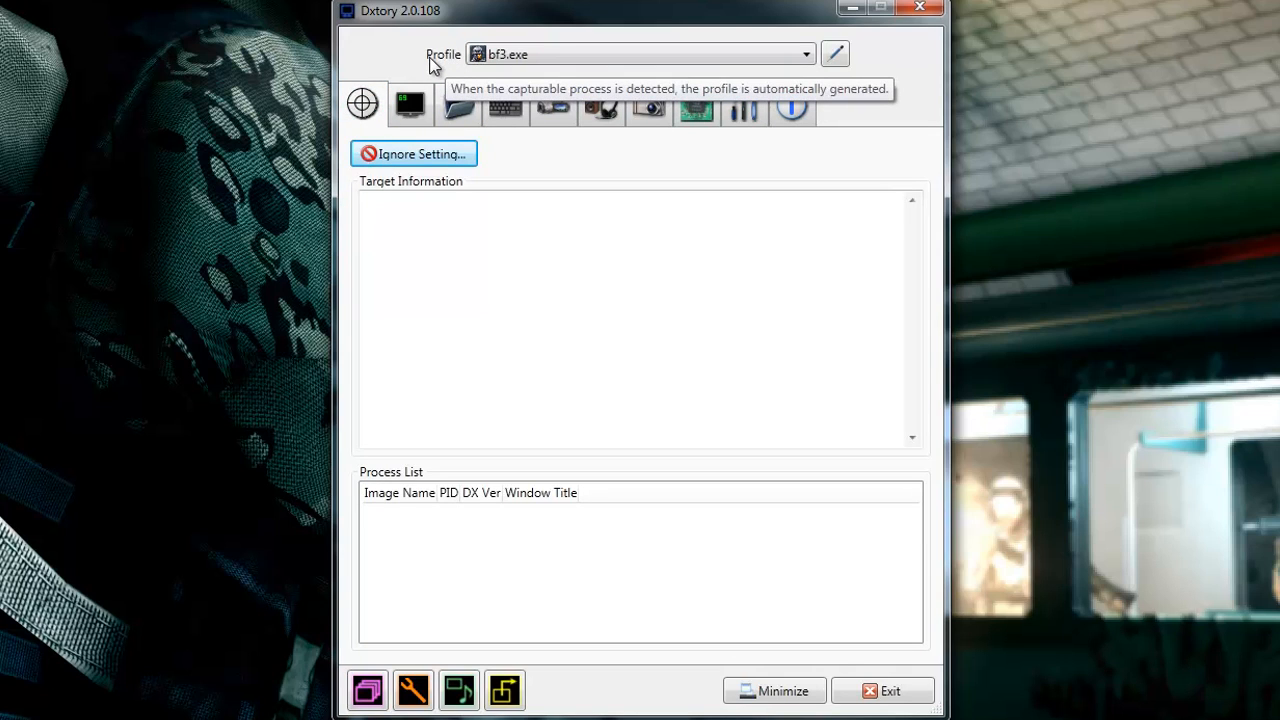
# Display the Folder tab and keep the bf3.exe profile selected in the Profile list.
pyautogui.click(457, 104)
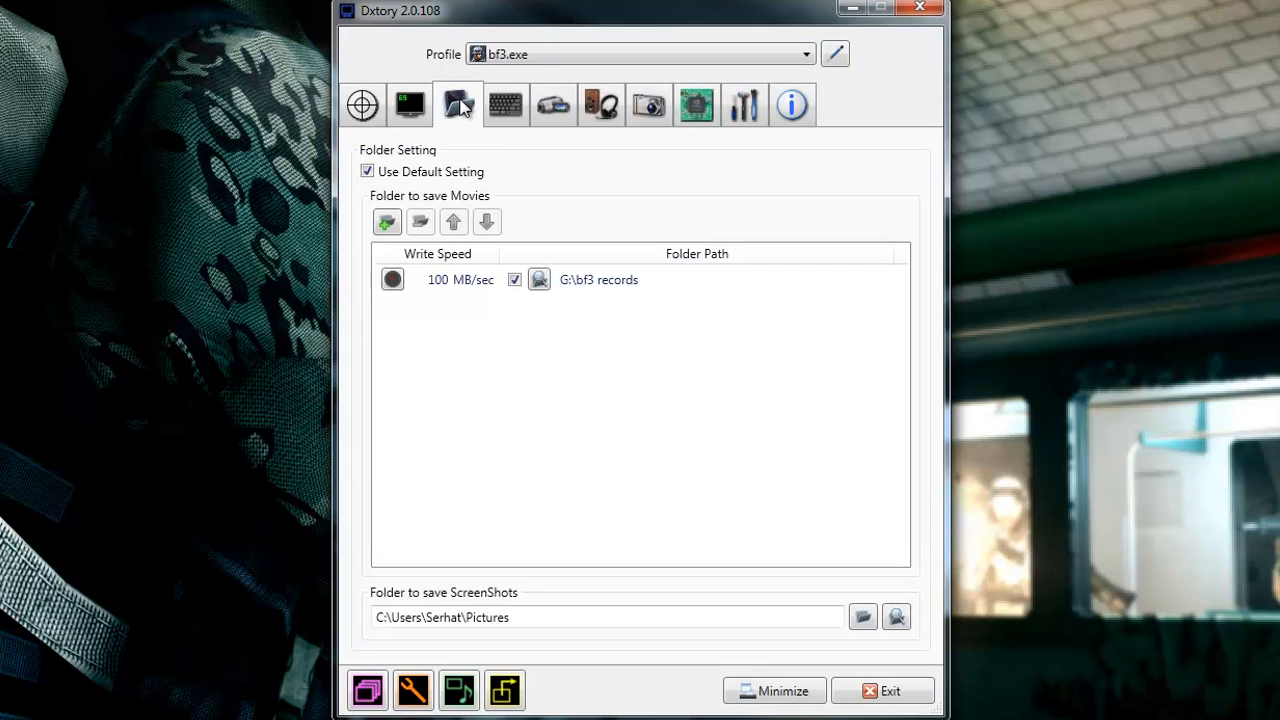
pyautogui.click(806, 54)
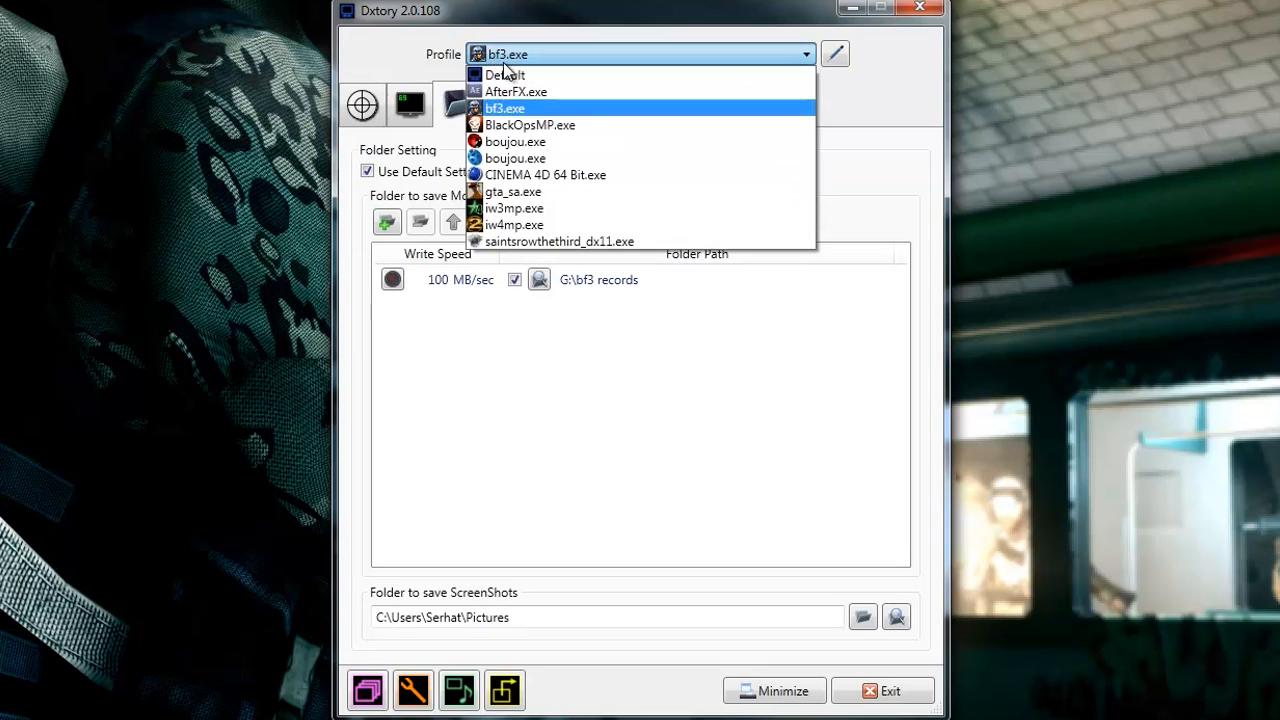
pyautogui.click(505, 108)
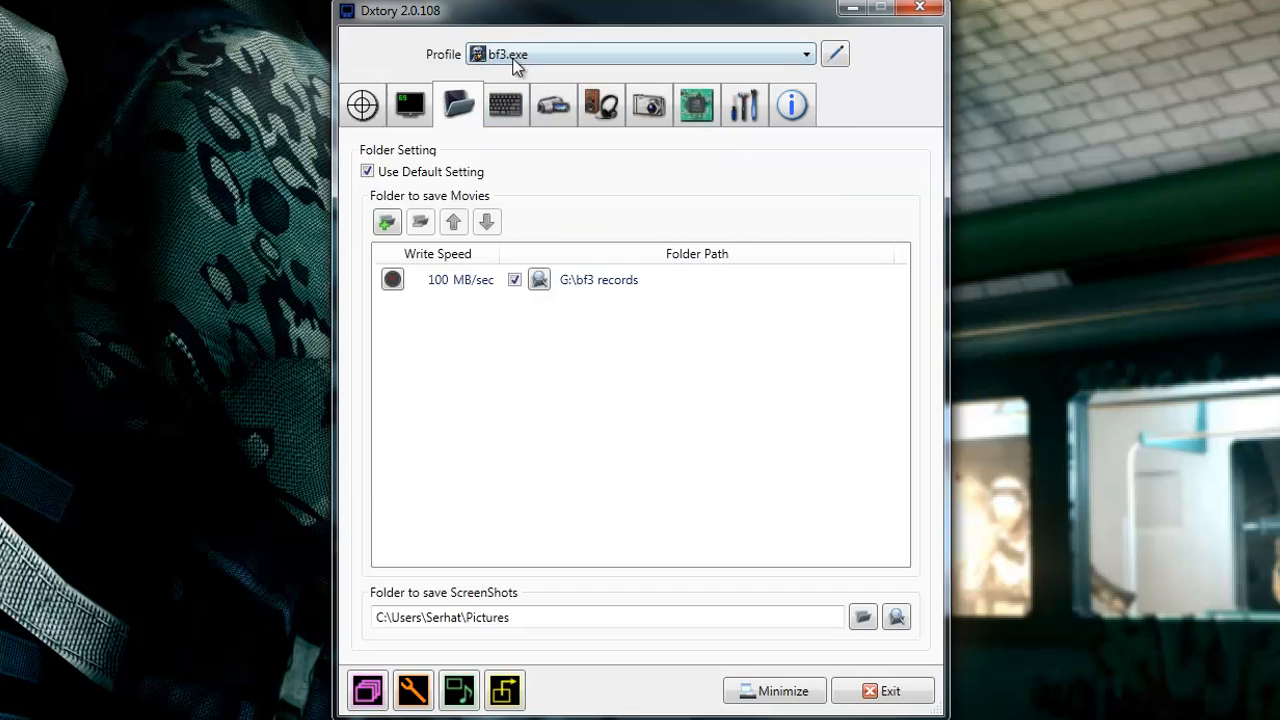
pyautogui.click(553, 104)
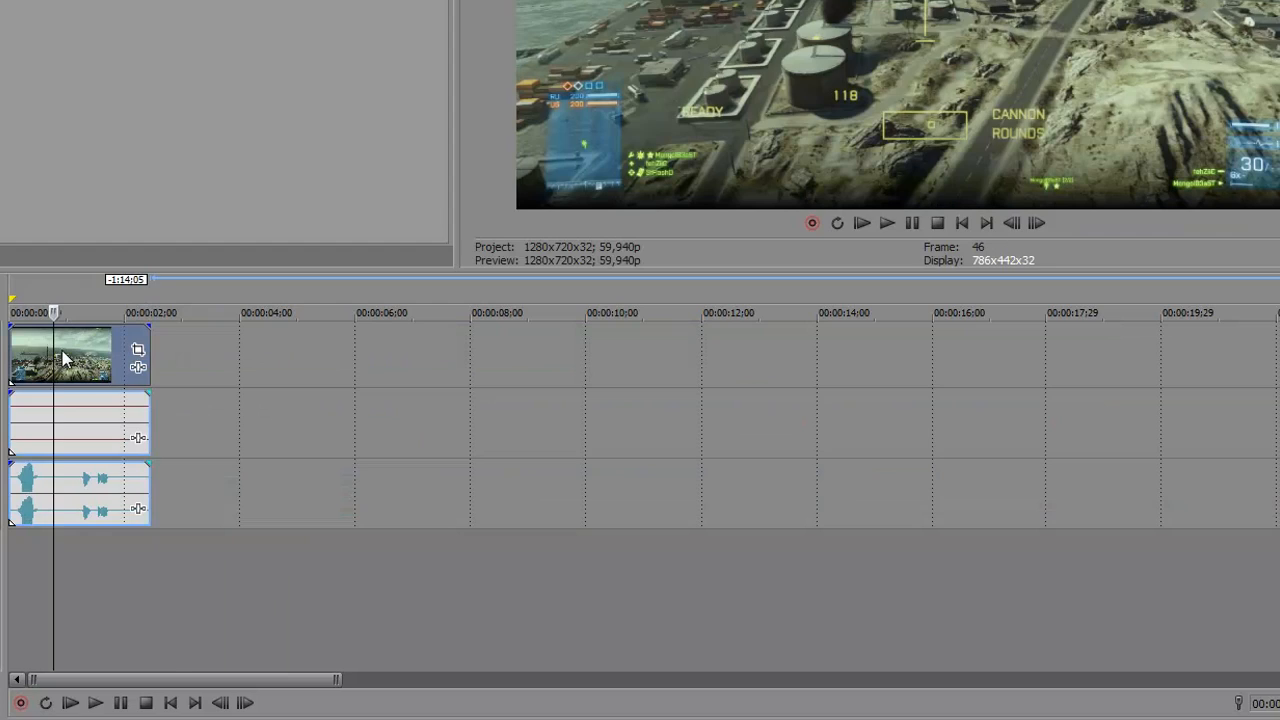
# Turn on the Force Resample switch for the gameplay video event.
pyautogui.rightClick(60, 357)
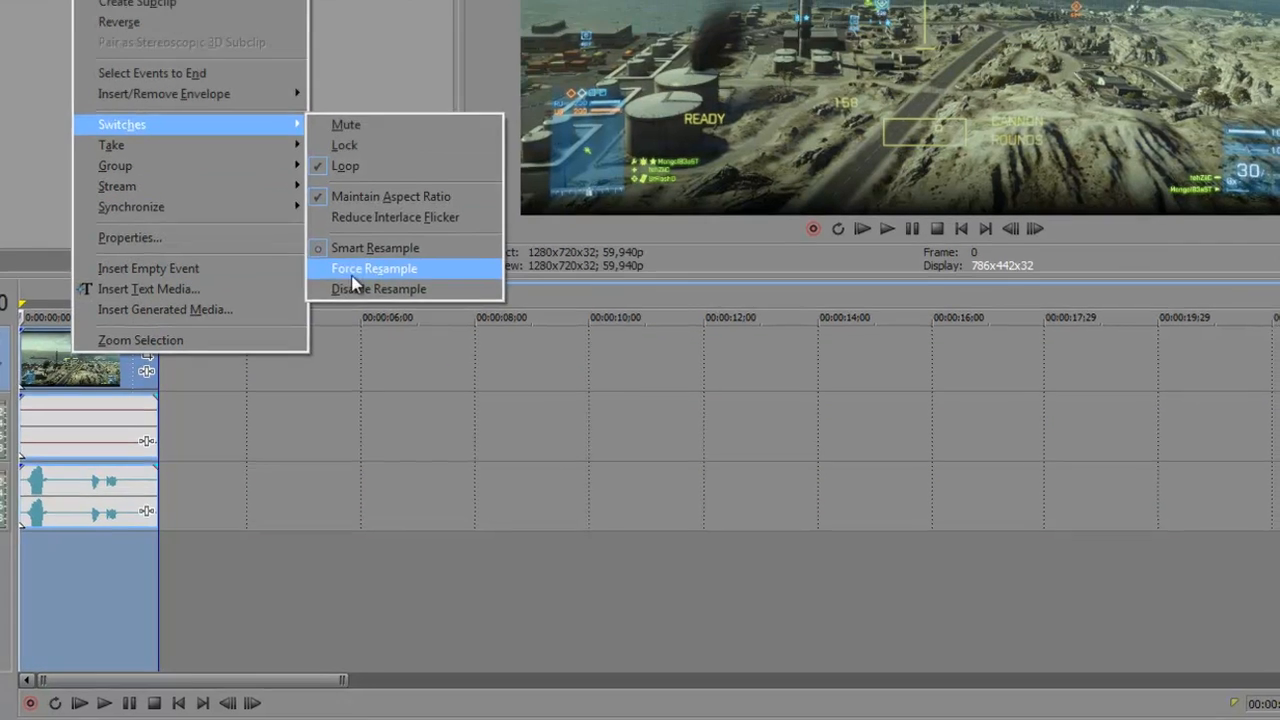
pyautogui.click(374, 268)
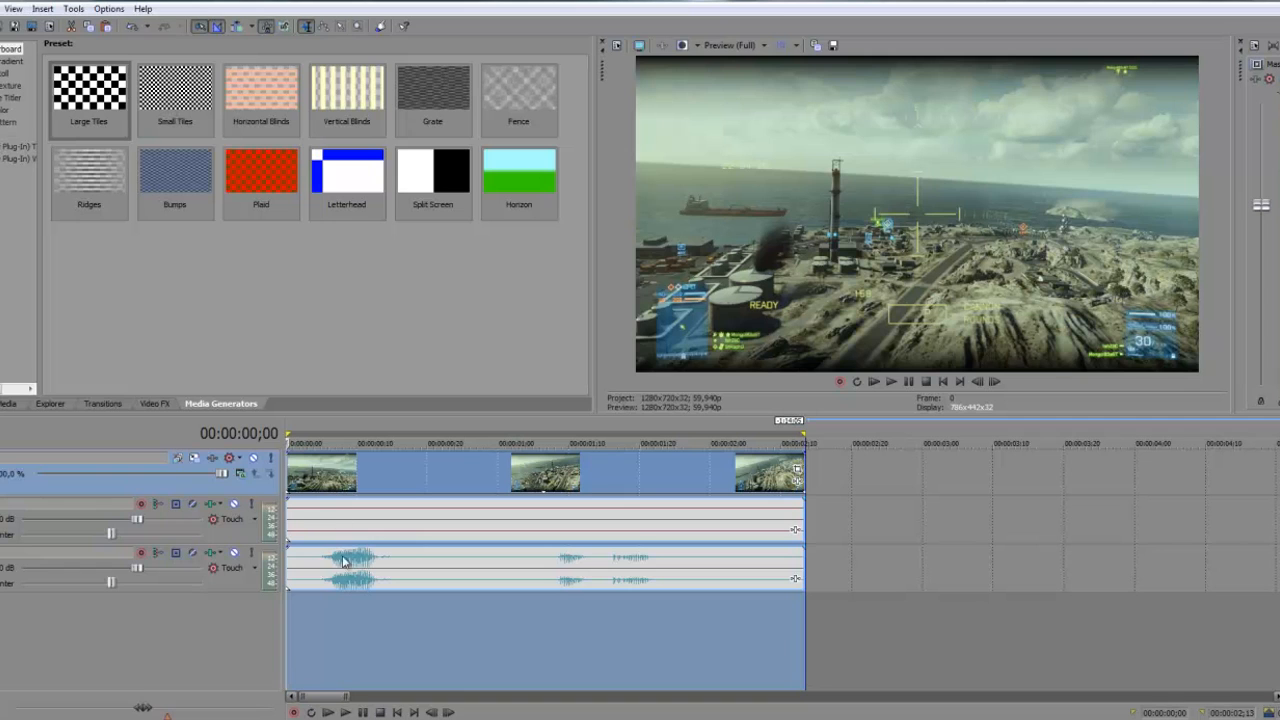
pyautogui.moveTo(403, 487)
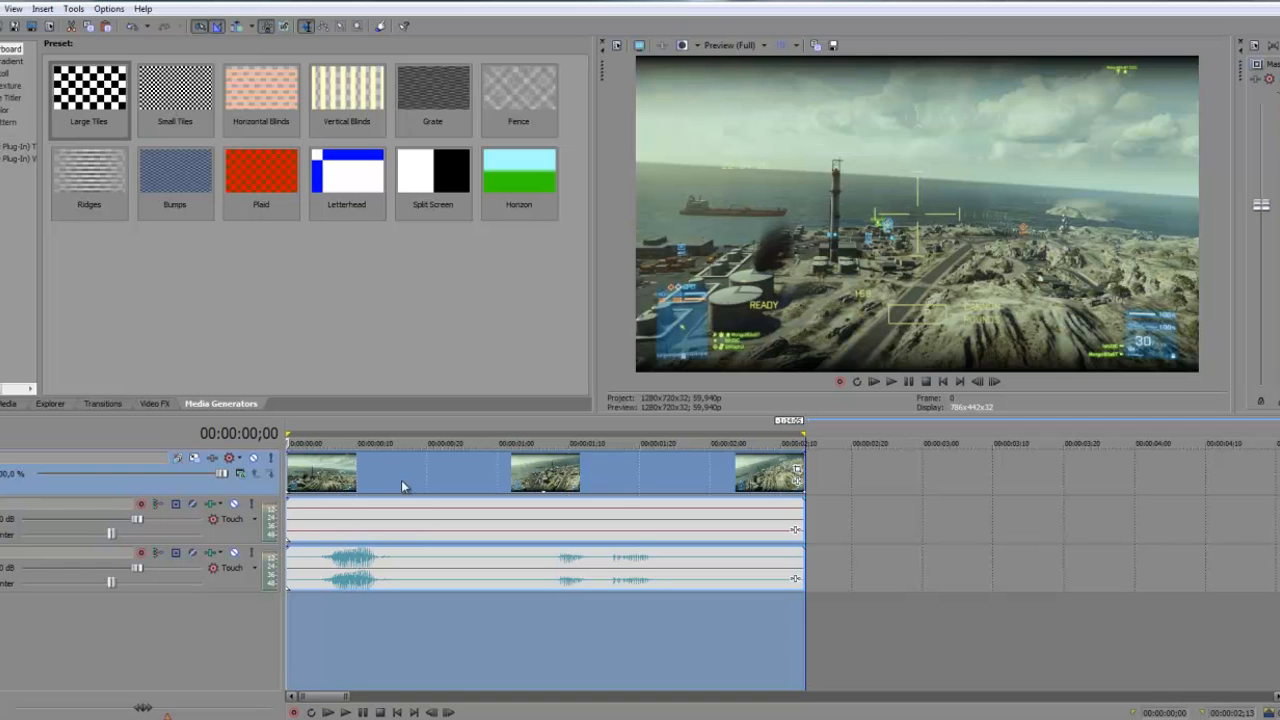
pyautogui.moveTo(797, 472)
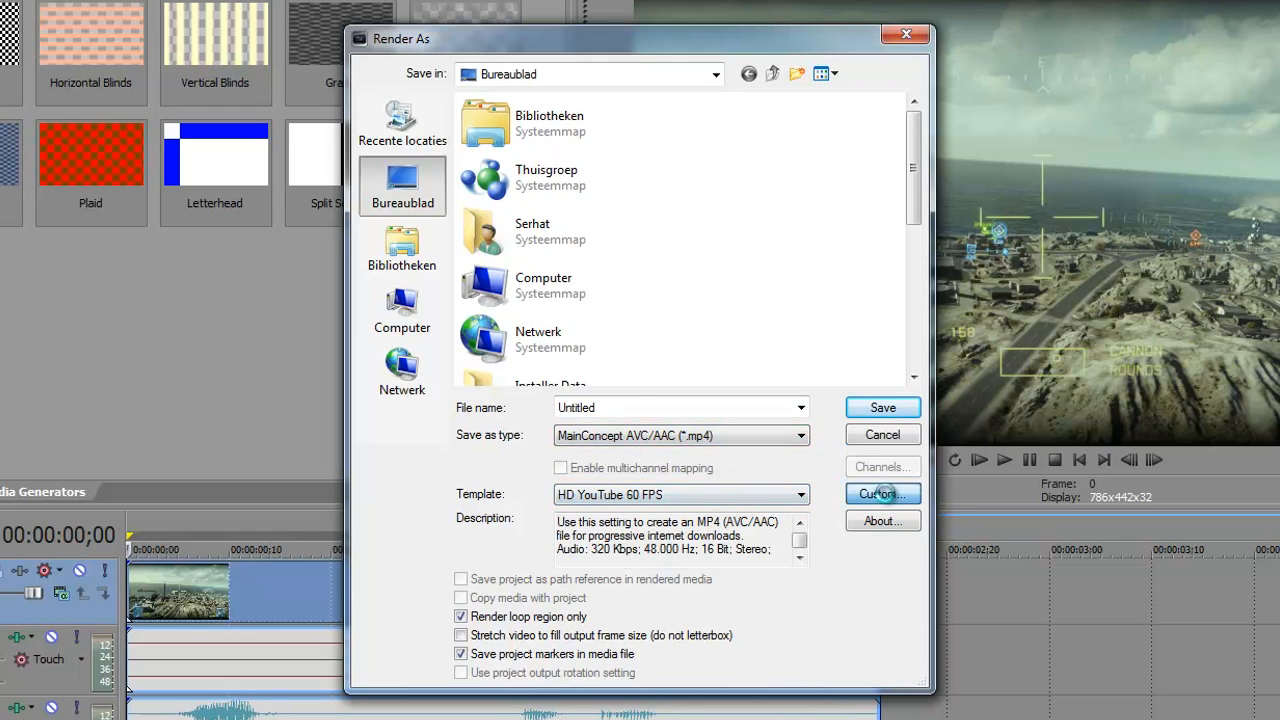
# Customise the render template to 60 fps, review audio, set Best quality, and confirm.
pyautogui.click(881, 494)
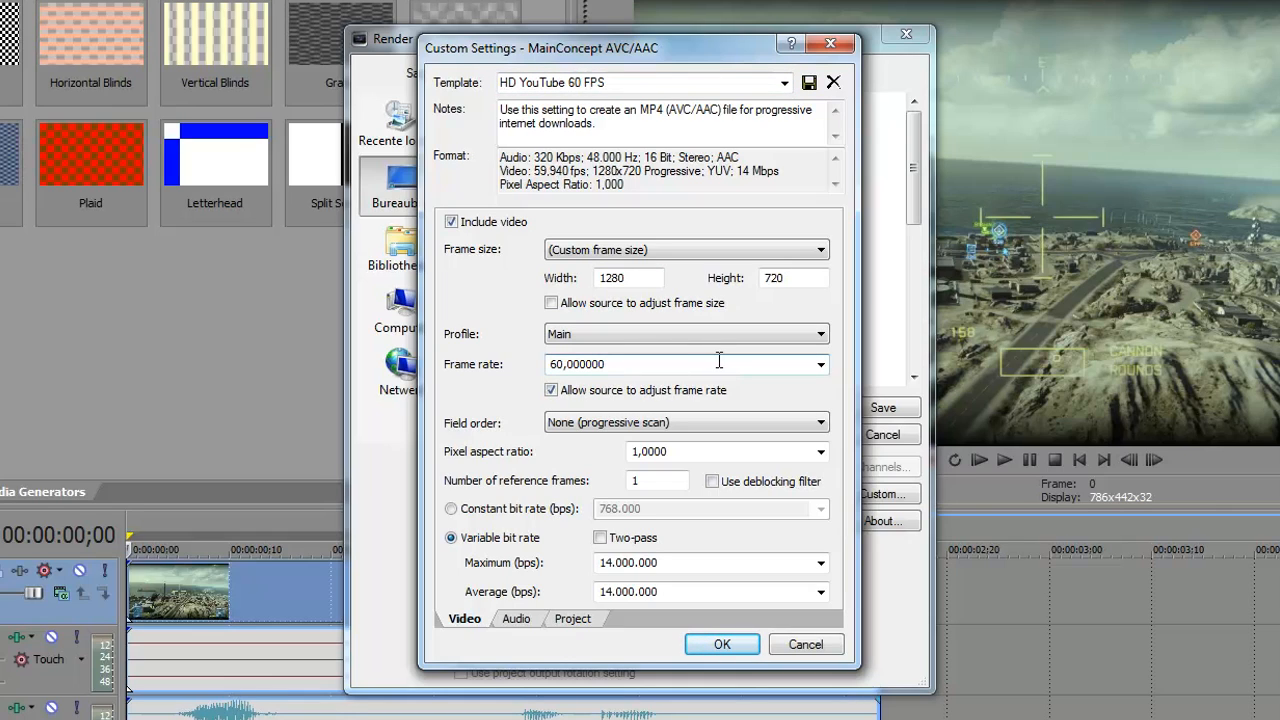
pyautogui.click(685, 364)
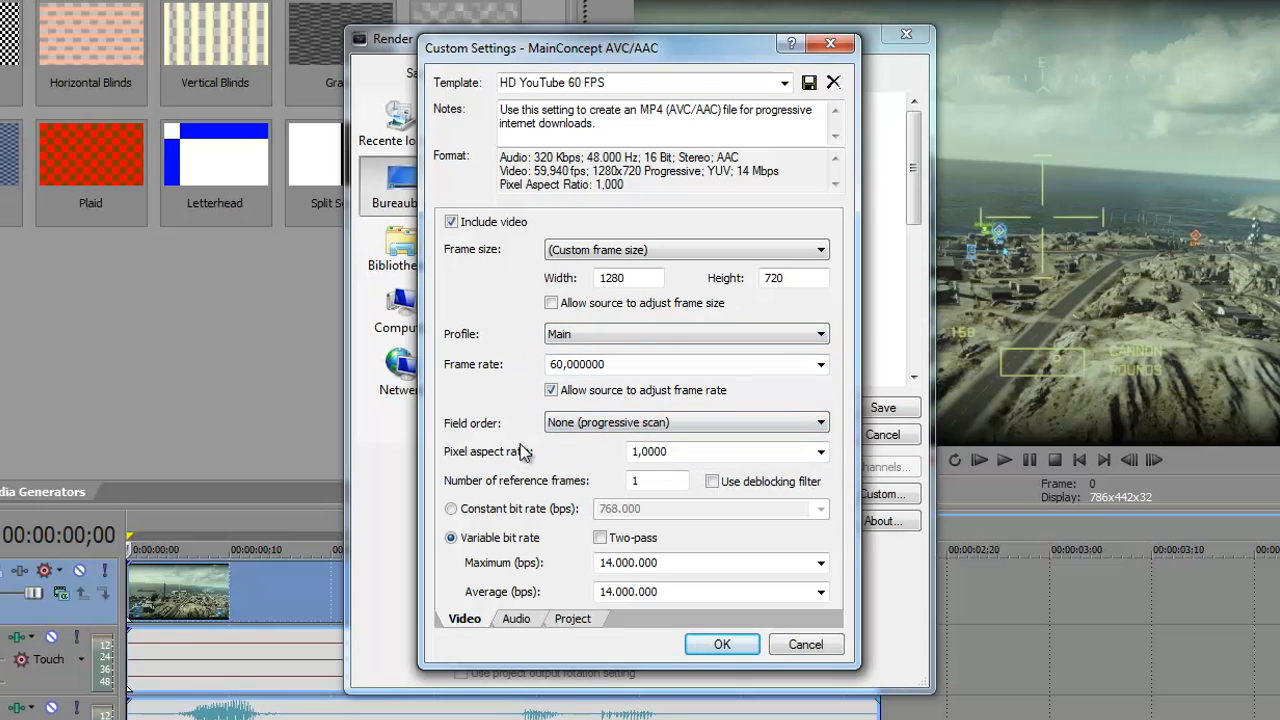
pyautogui.moveTo(573, 690)
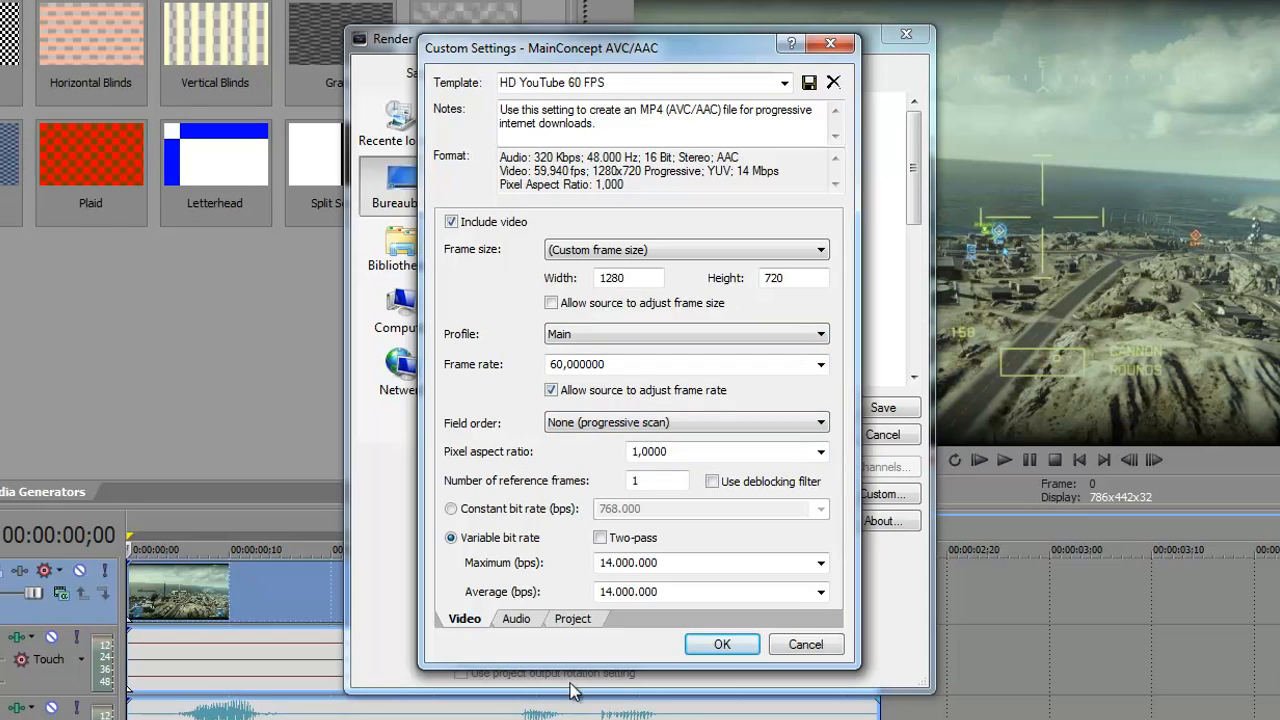
pyautogui.click(516, 618)
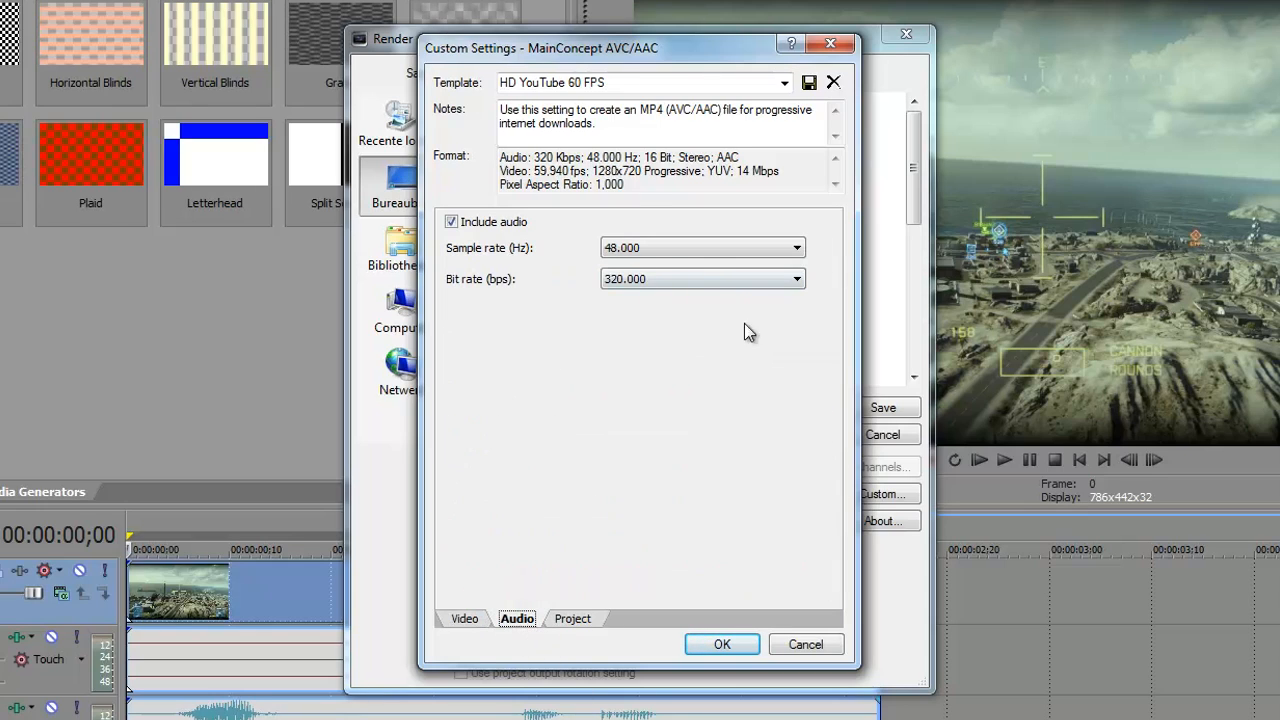
pyautogui.moveTo(585, 614)
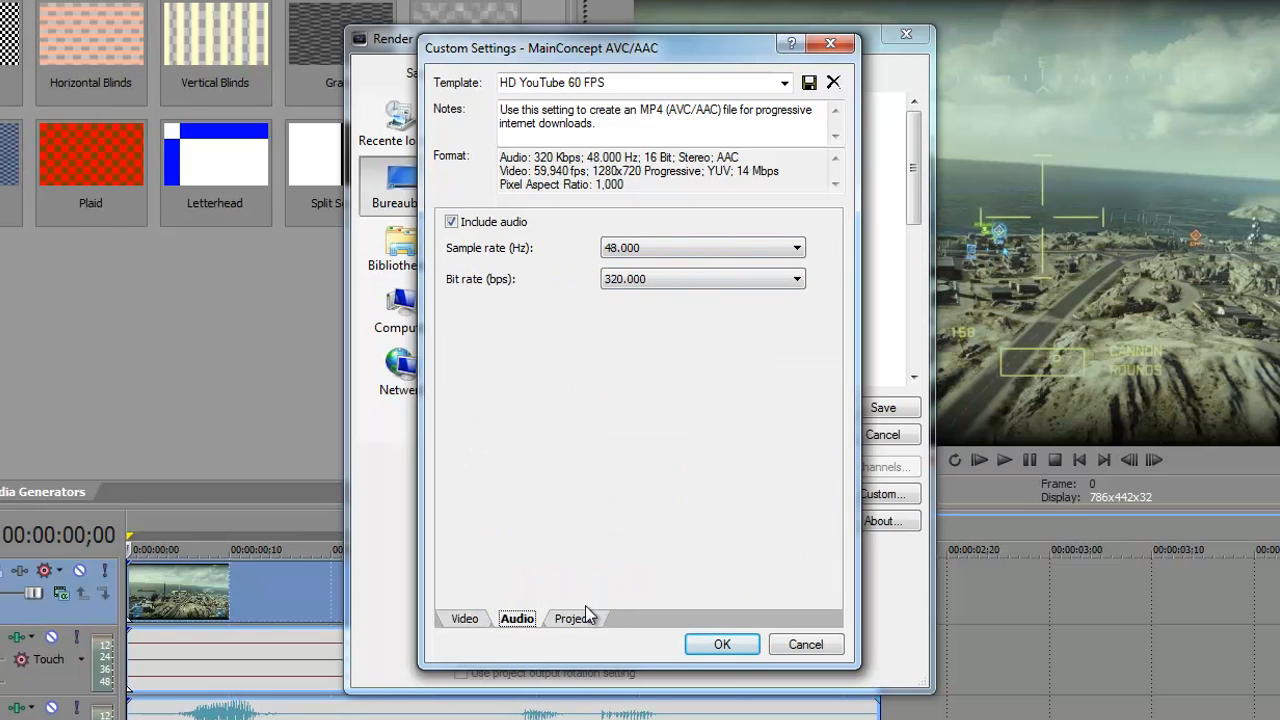
pyautogui.click(573, 618)
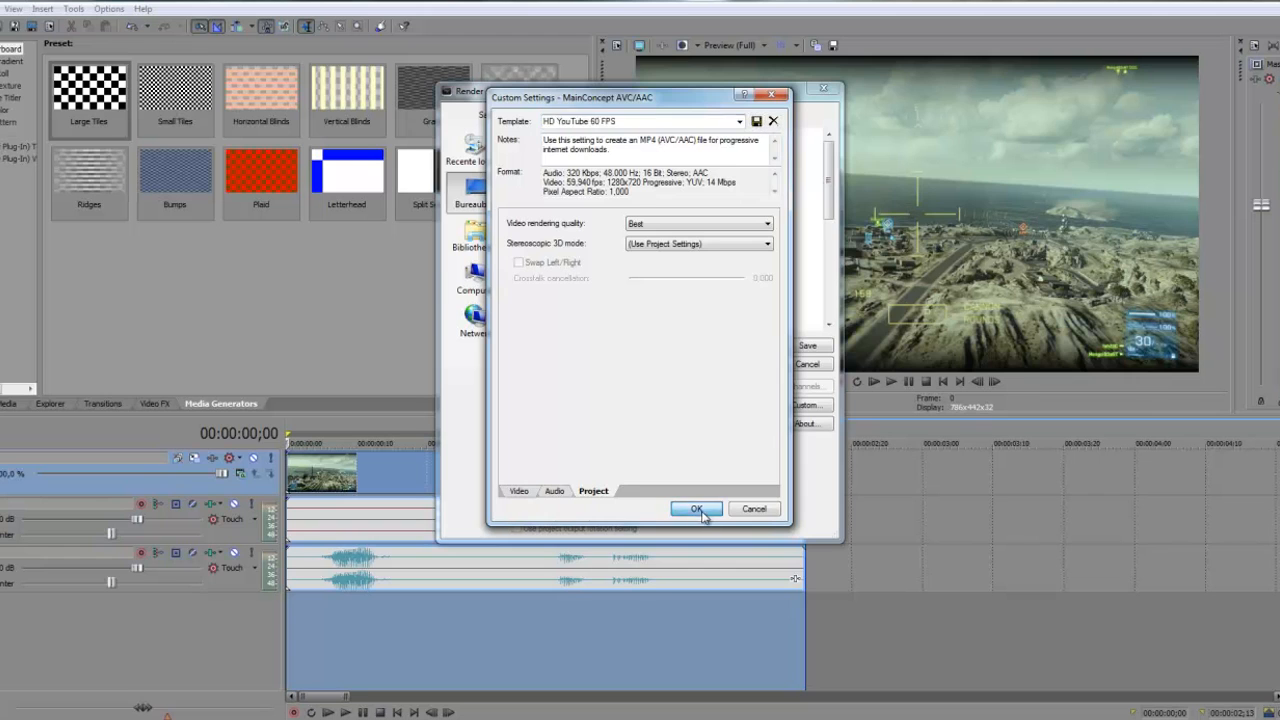
pyautogui.click(697, 509)
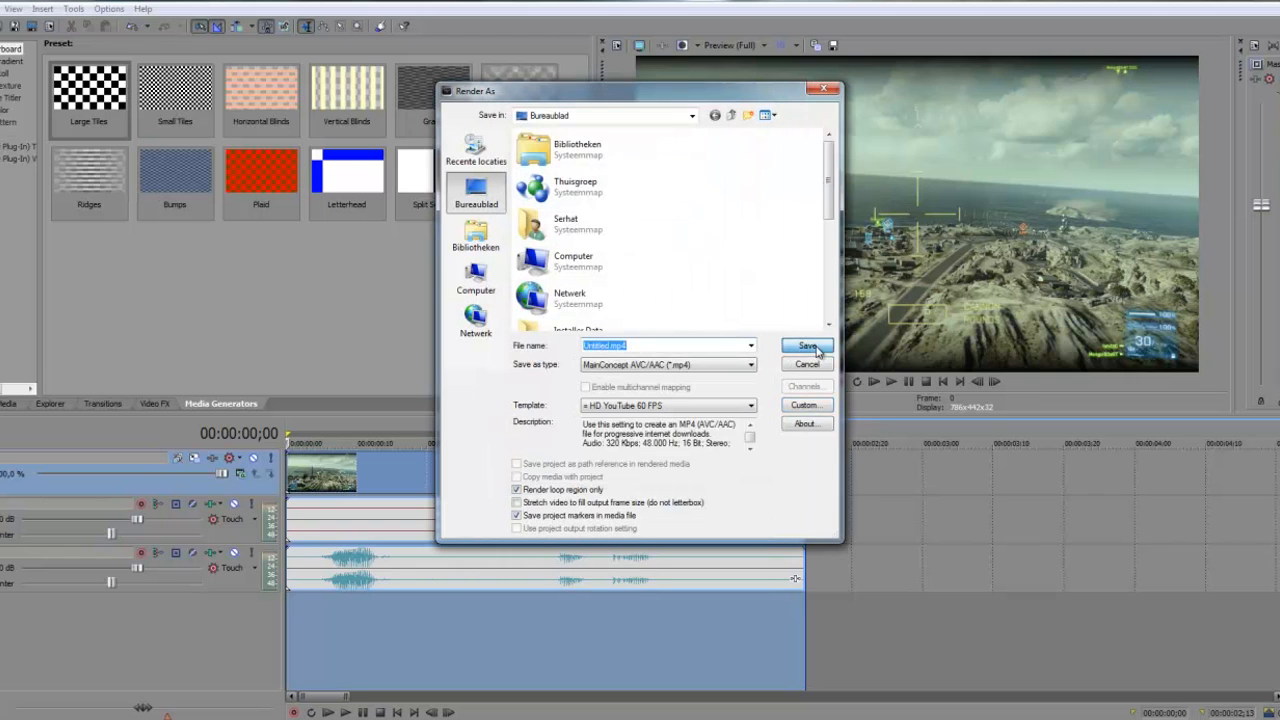
# Render the video to the desktop, minimize Dxtory, and move the Untitled file.
pyautogui.click(807, 346)
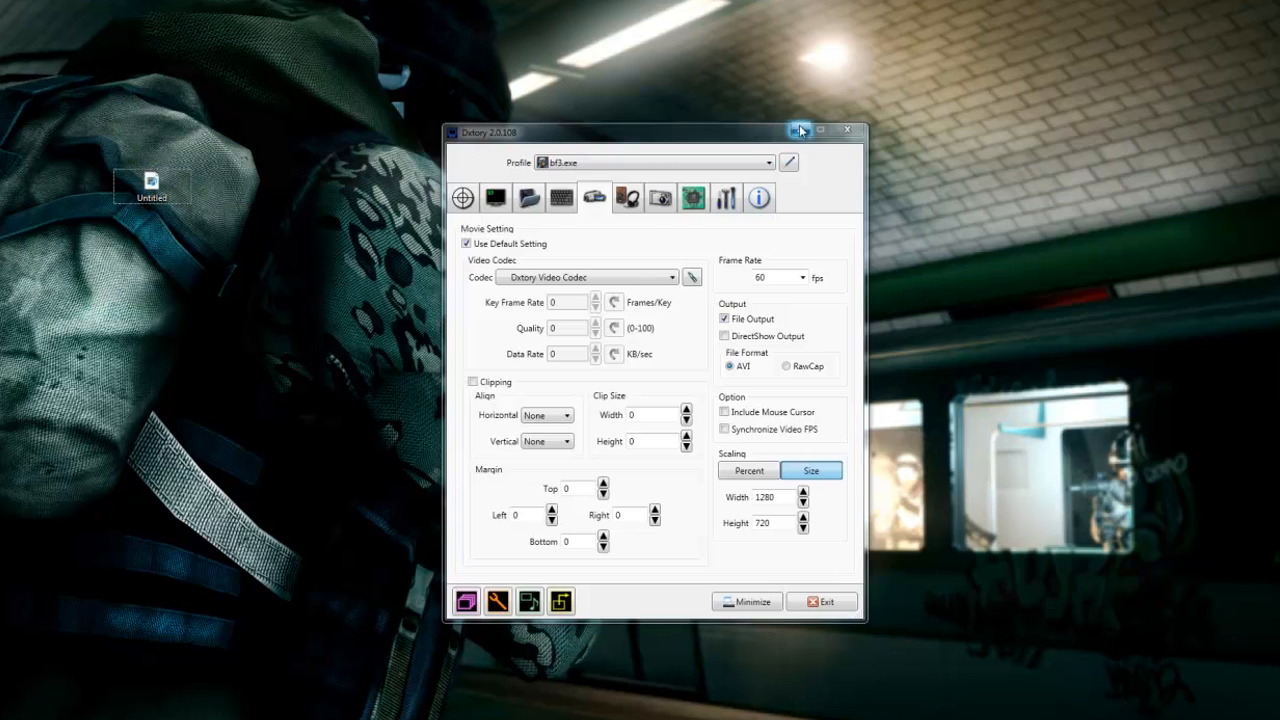
pyautogui.click(800, 129)
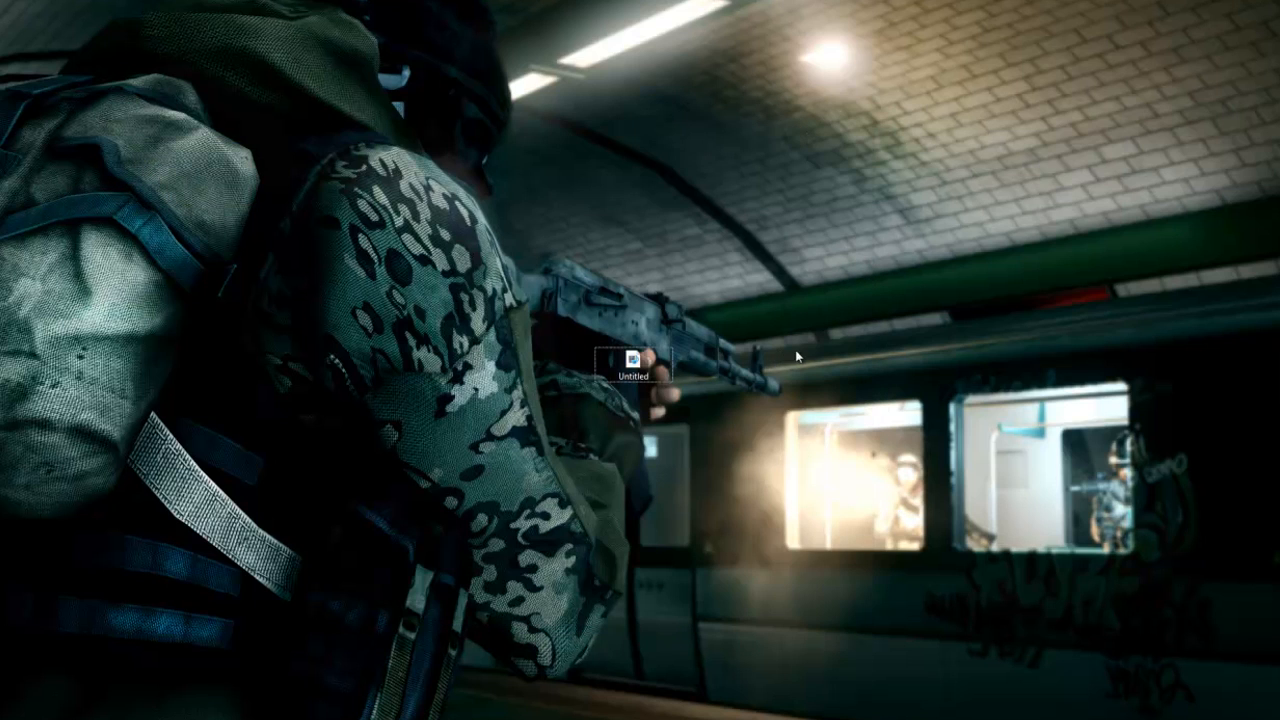
pyautogui.moveTo(625, 365); pyautogui.dragTo(555, 300)
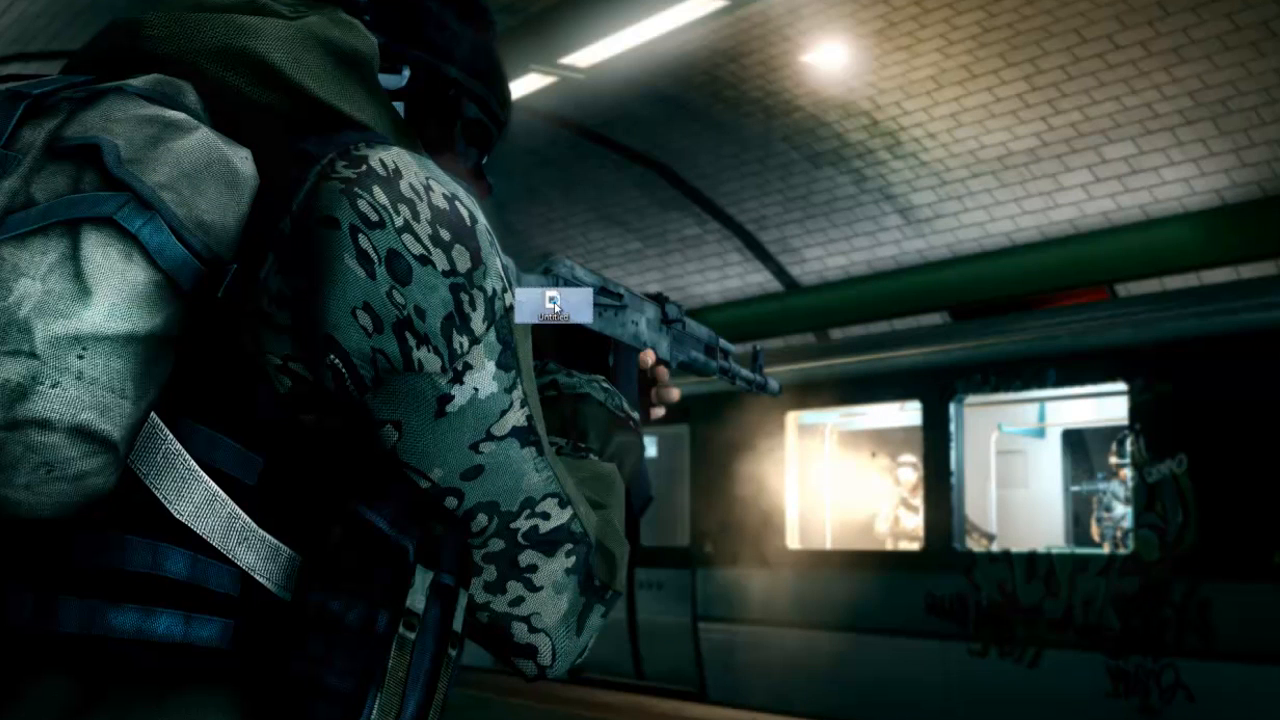